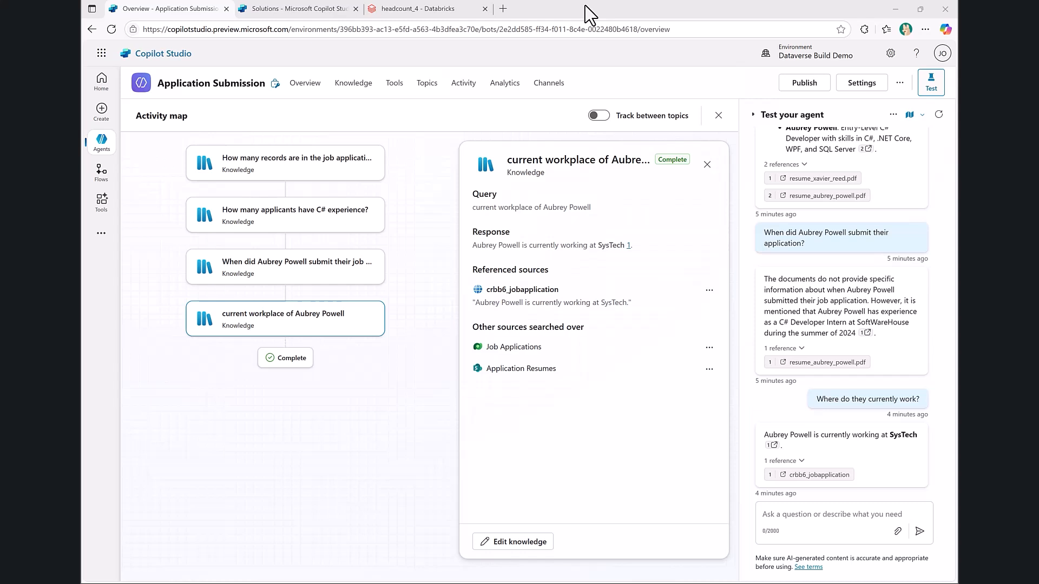
mouse_move(559, 218)
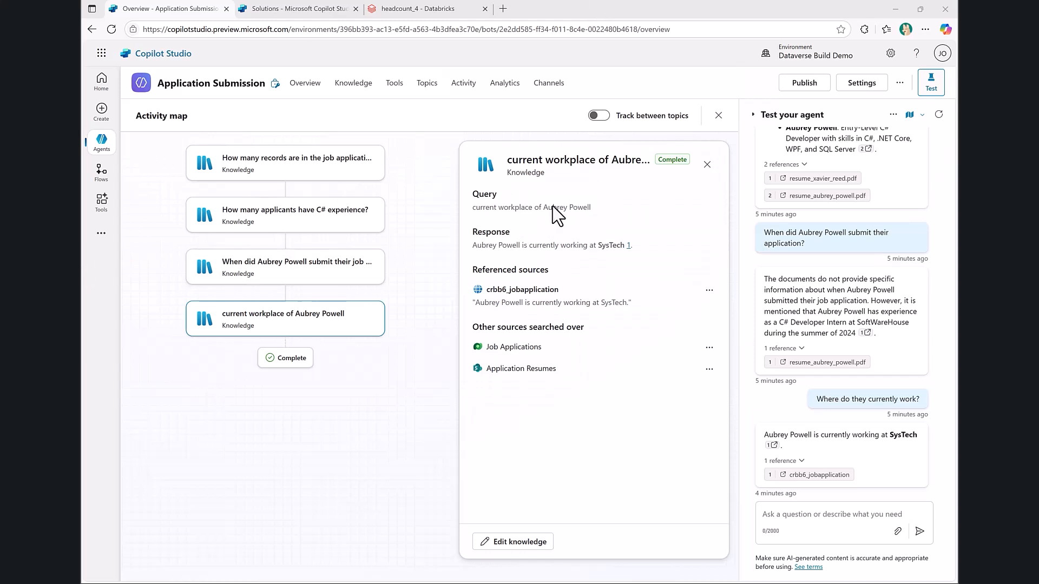
mouse_move(515, 156)
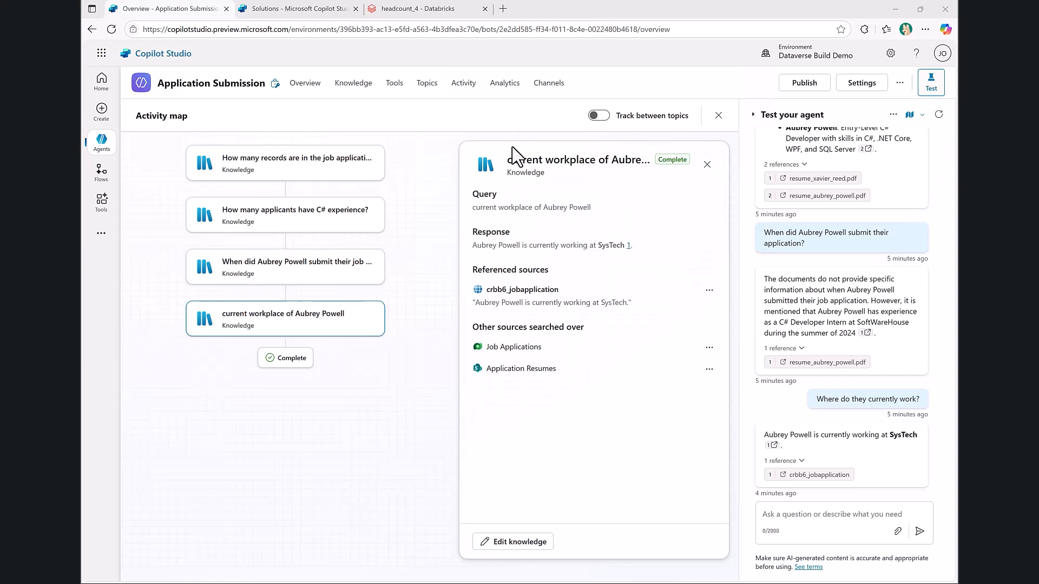
mouse_move(277, 66)
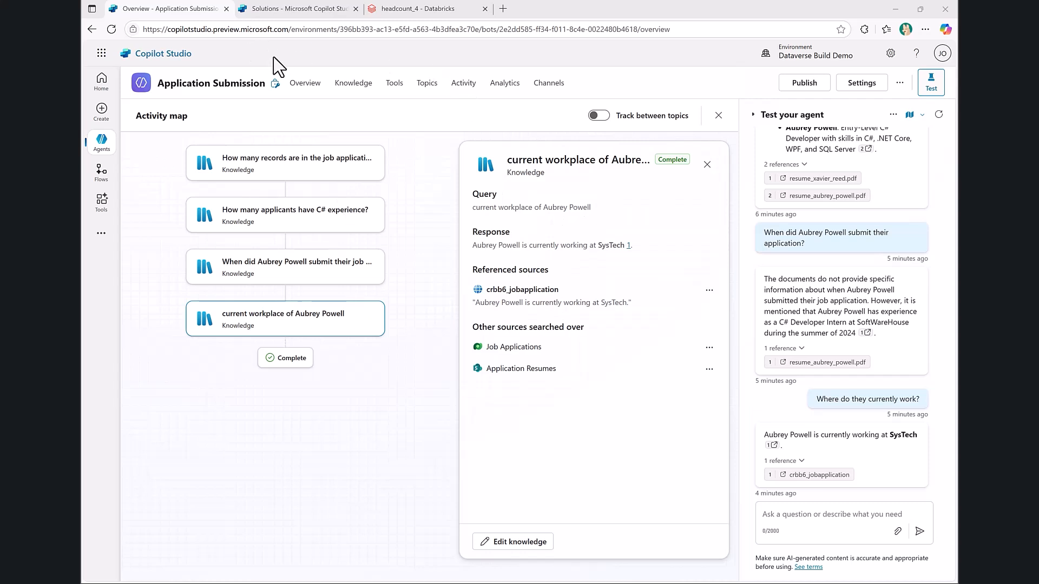
mouse_move(284, 9)
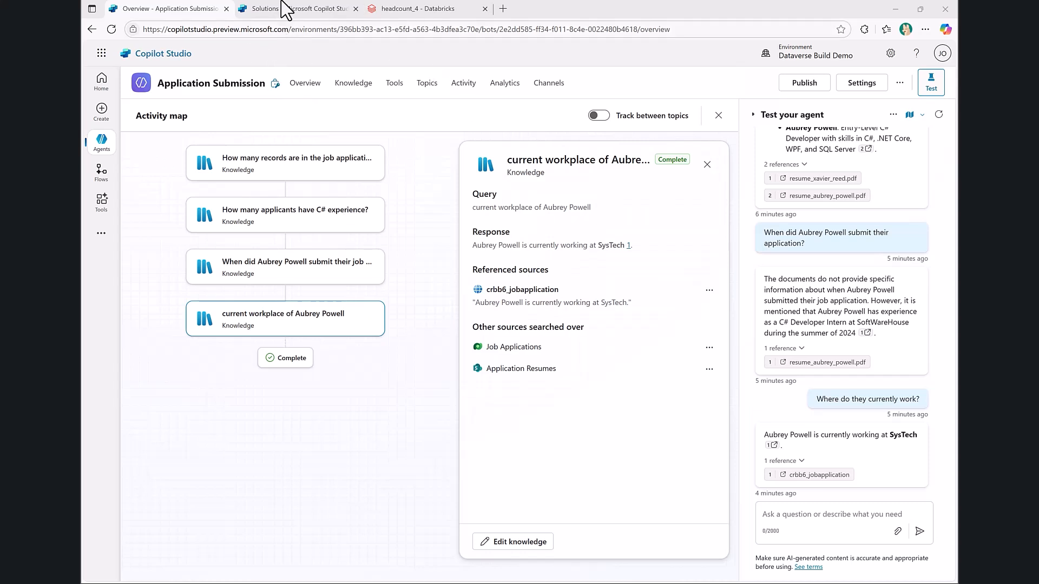
- Review the four managed tables listed in RecruitingDemoSolution
click(298, 8)
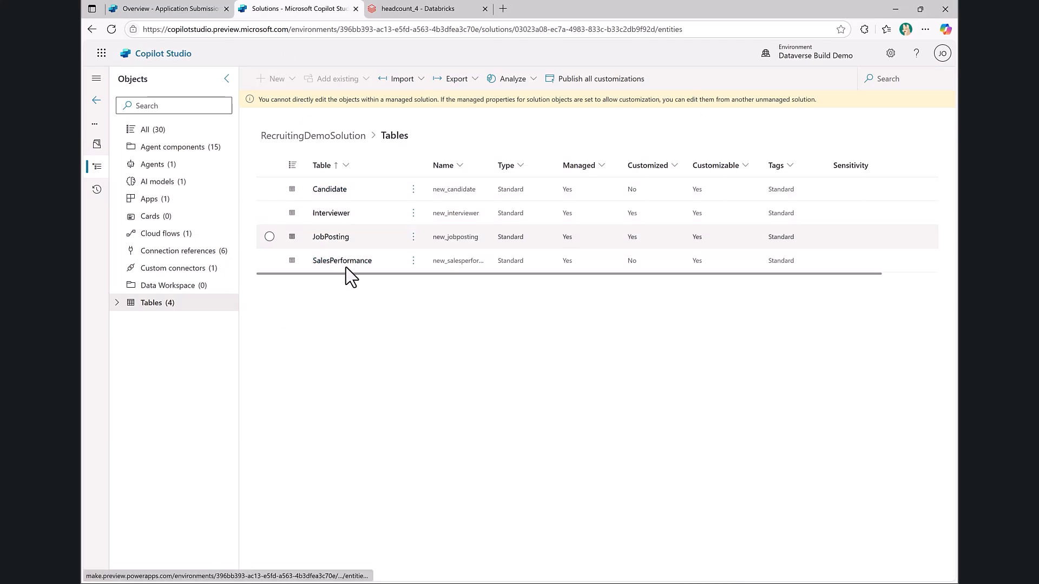
mouse_move(351, 206)
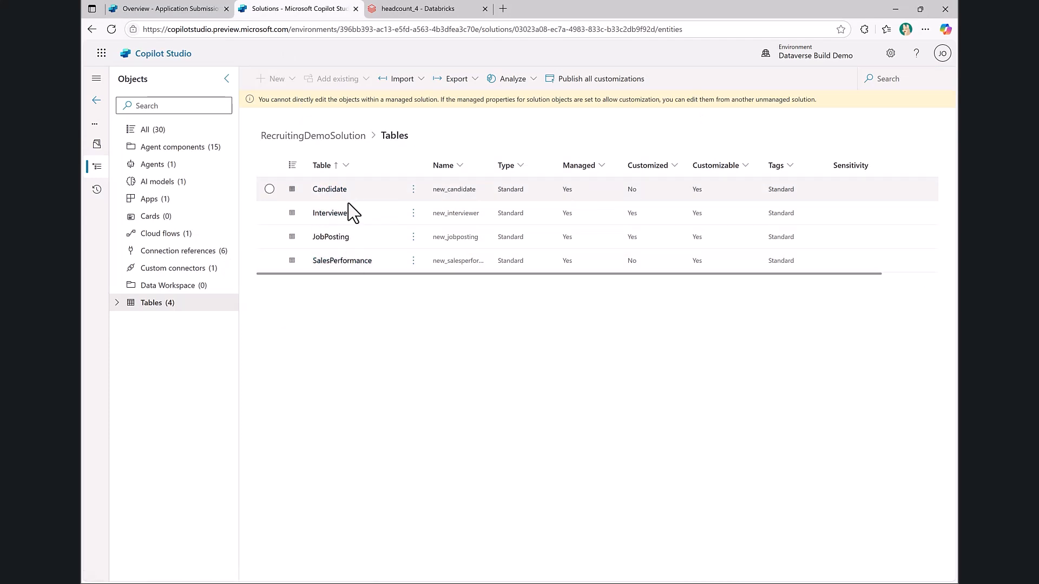
mouse_move(351, 257)
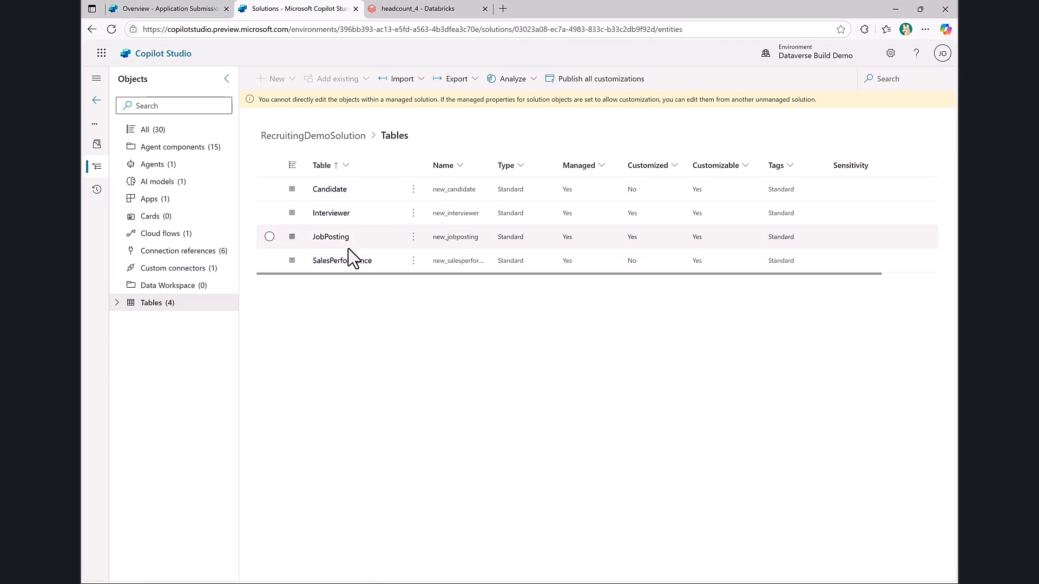
mouse_move(364, 188)
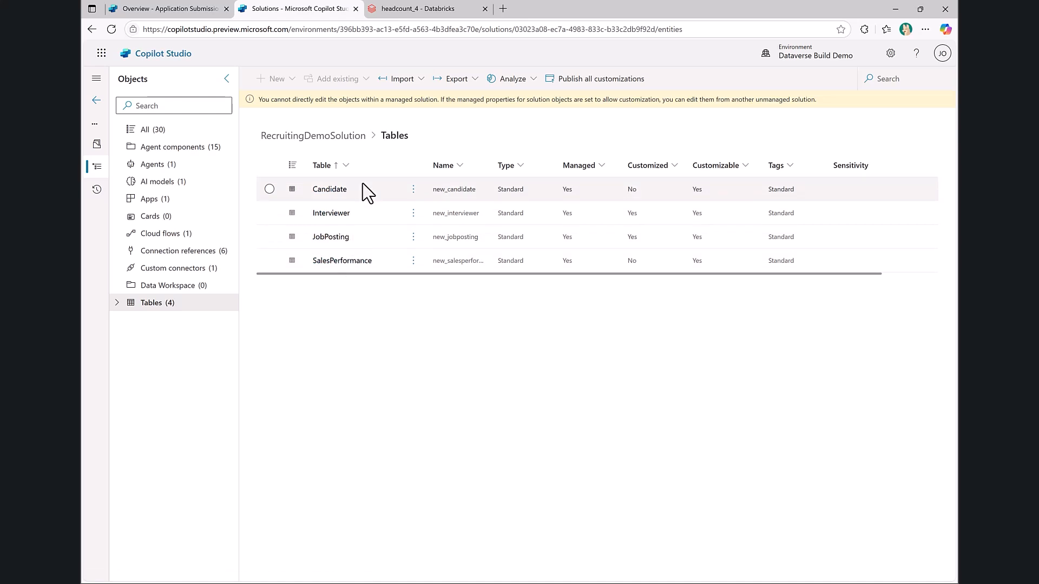
mouse_move(367, 240)
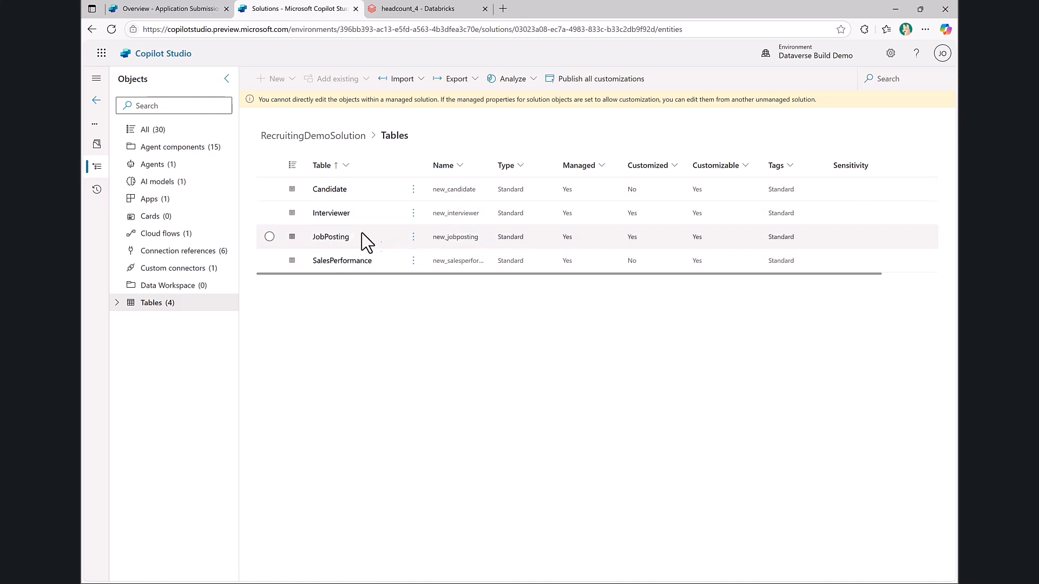
mouse_move(363, 286)
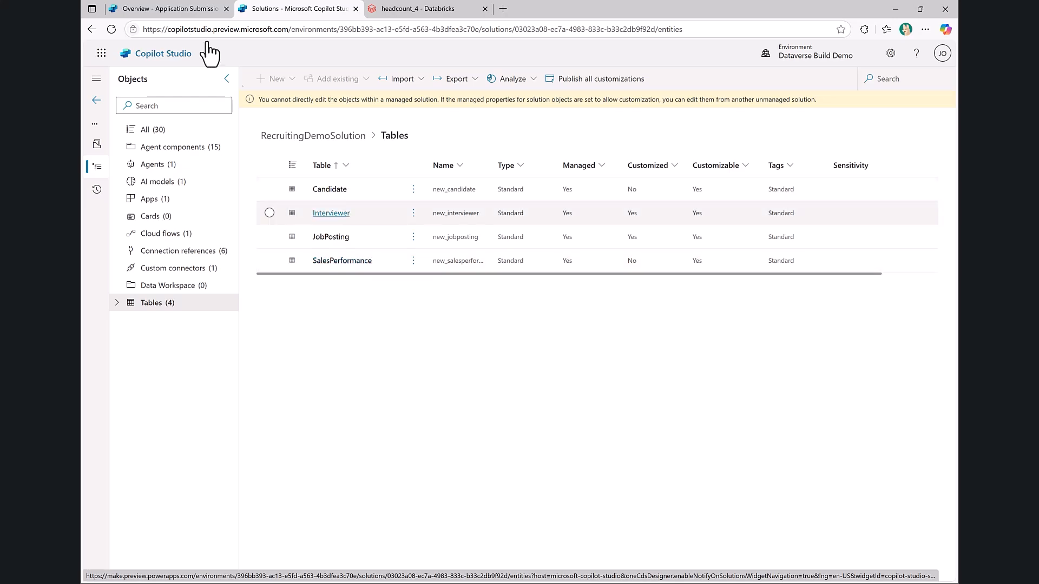
- Return to the Application Submission agent's Knowledge page and start adding a knowledge source
click(165, 8)
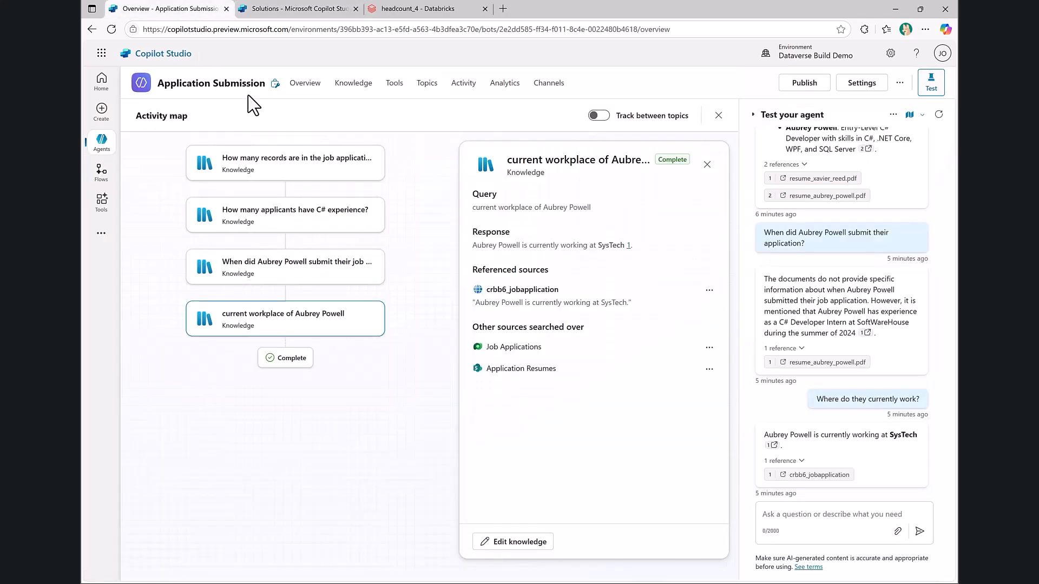
click(352, 83)
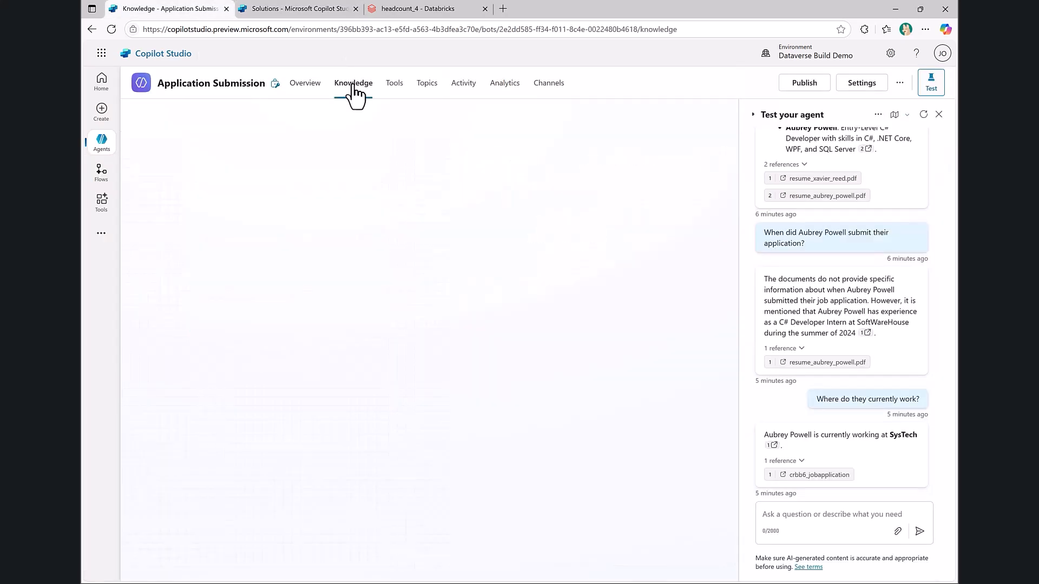
click(353, 83)
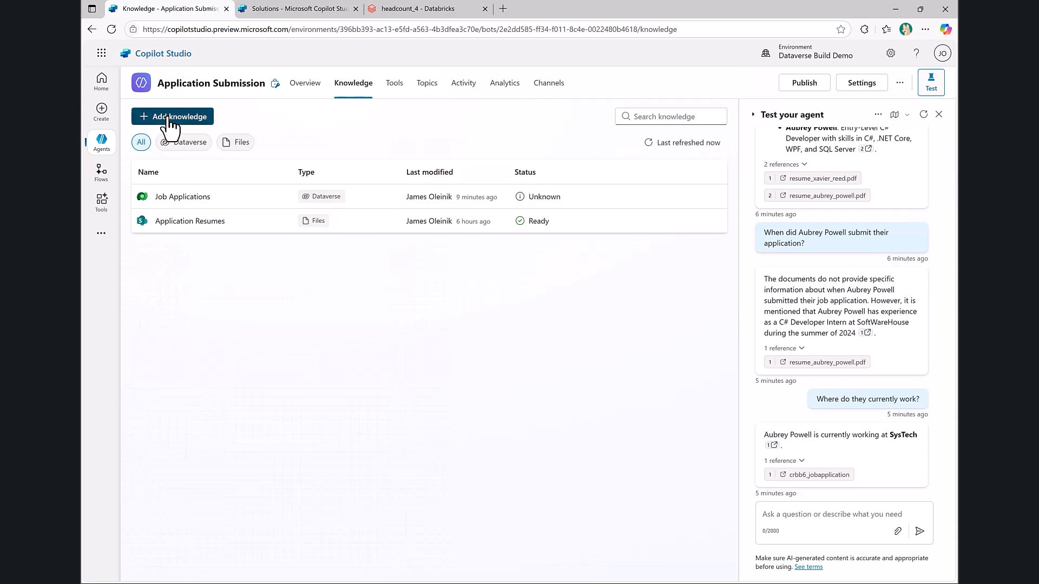
click(172, 116)
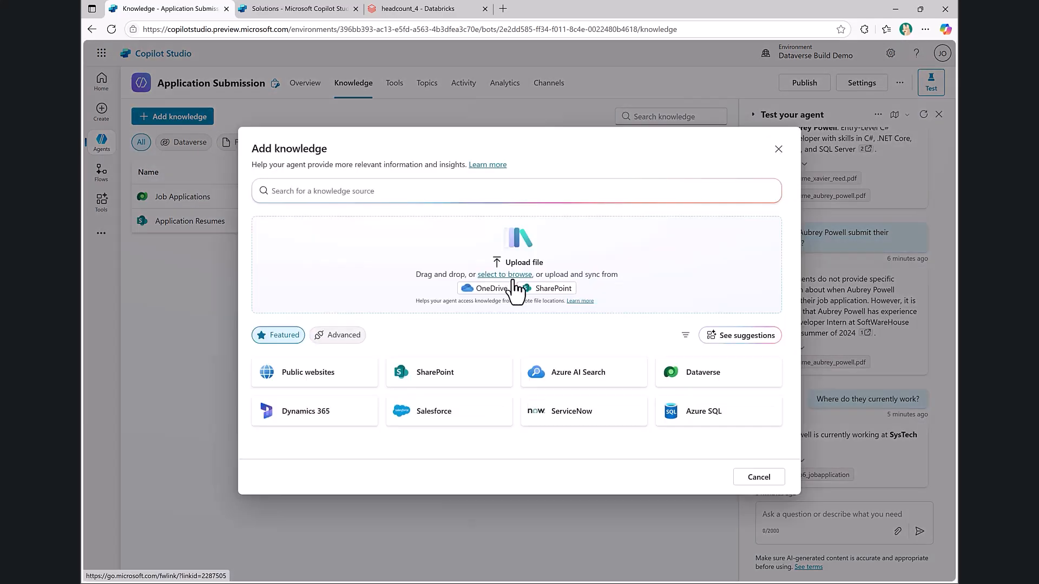
- Show the advanced knowledge sources with unavailable ones like Microsoft Fabric included
click(343, 335)
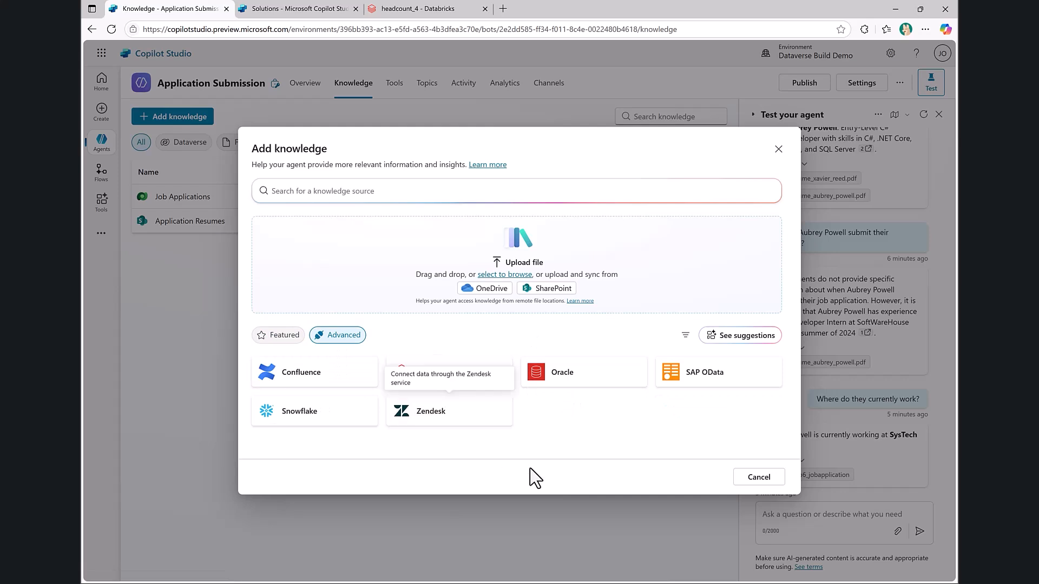
click(686, 334)
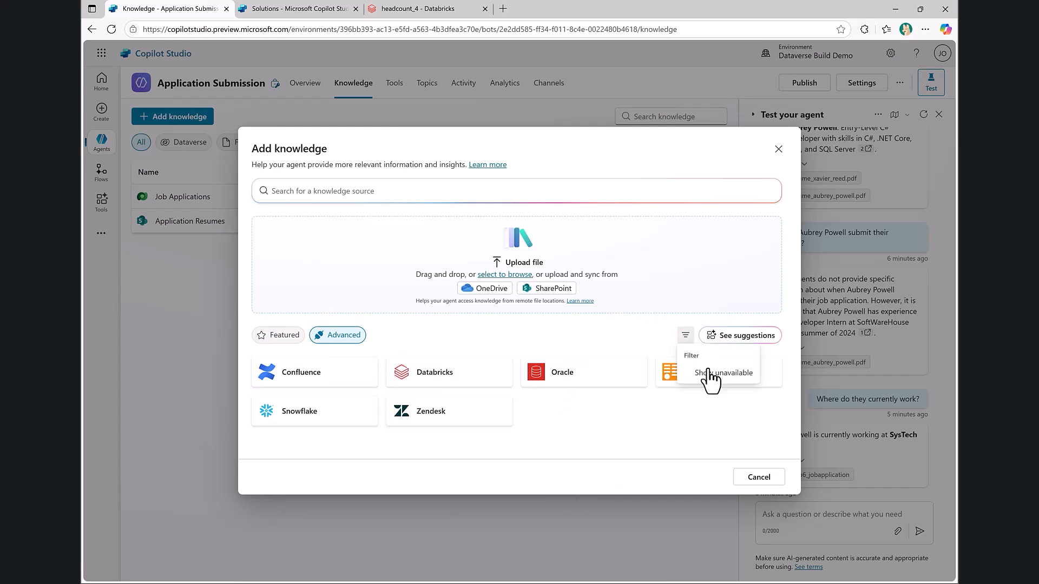
click(721, 372)
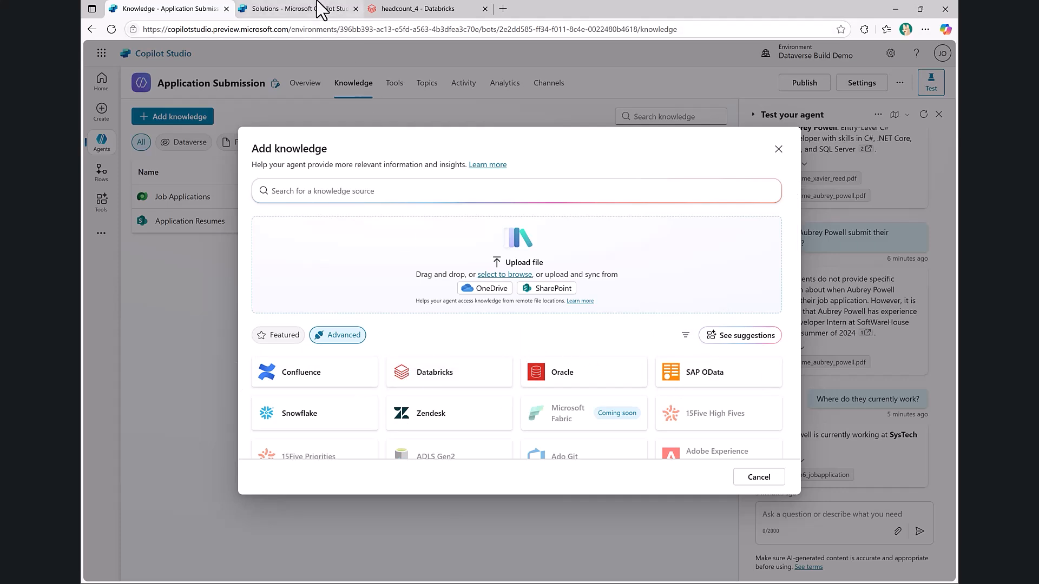
- Return to the RecruitingDemoSolution table list
click(294, 8)
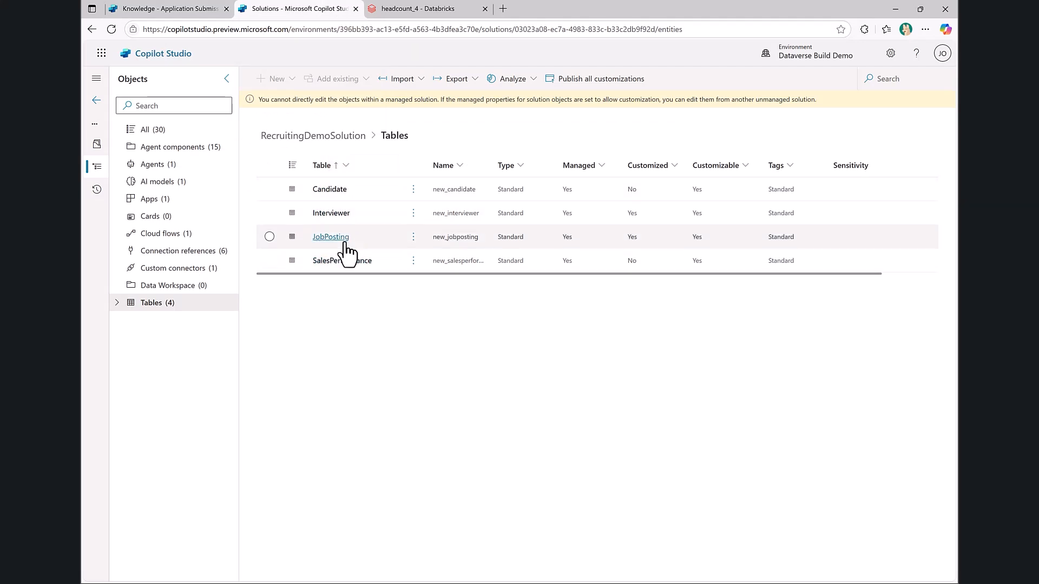
mouse_move(337, 189)
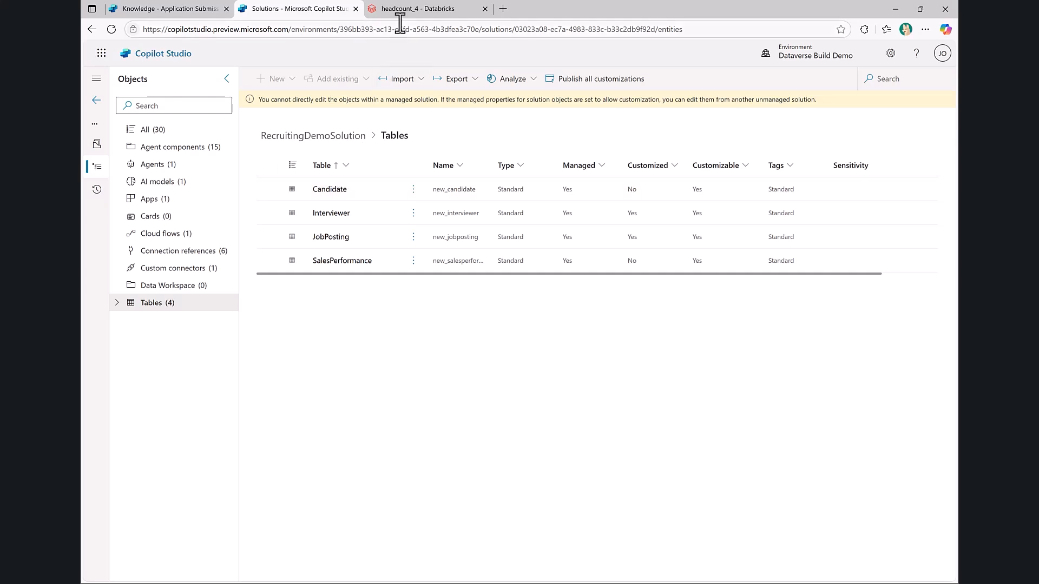
mouse_move(415, 7)
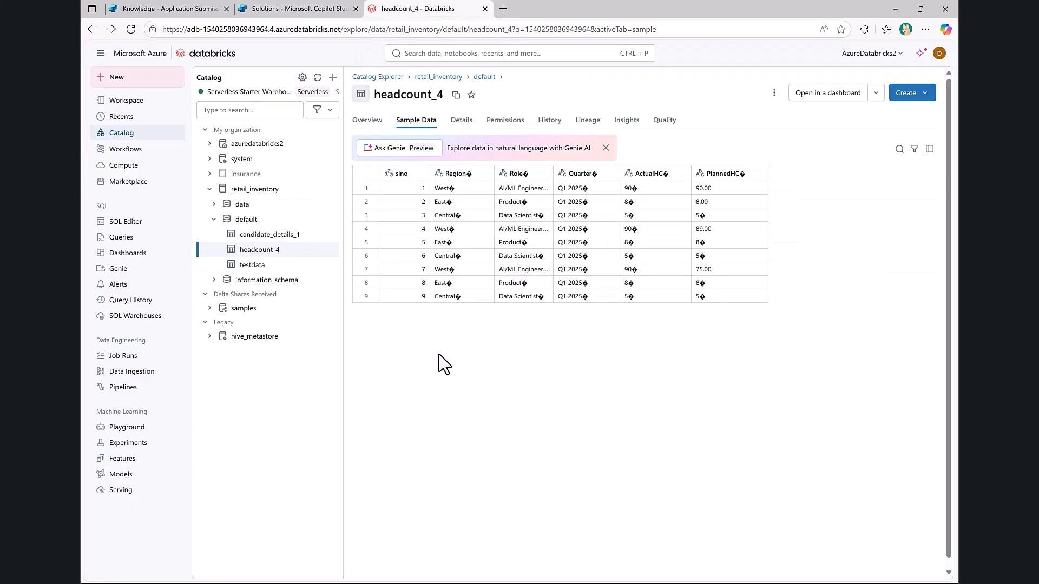
mouse_move(272, 97)
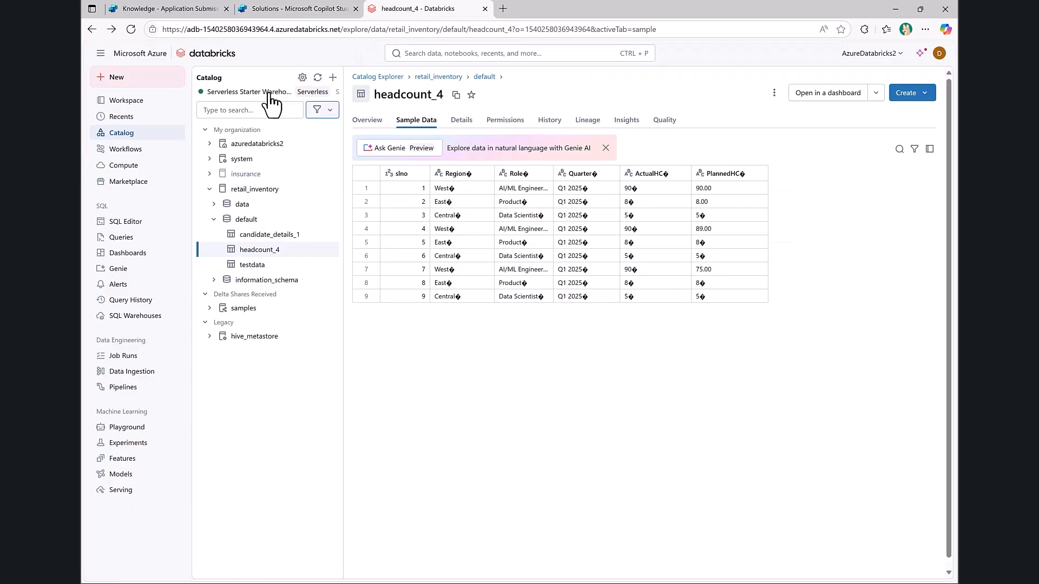
mouse_move(381, 223)
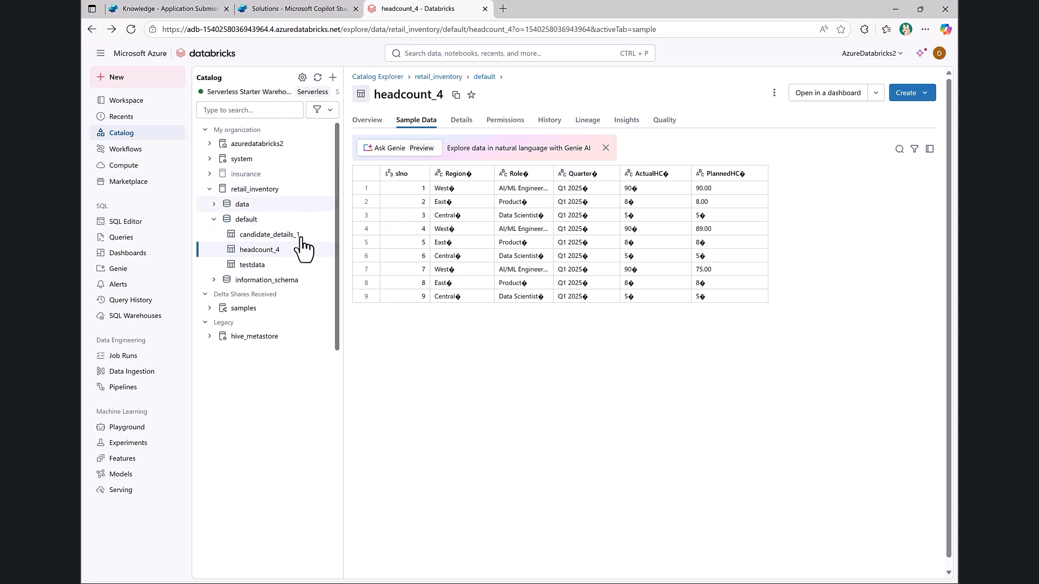
mouse_move(340, 299)
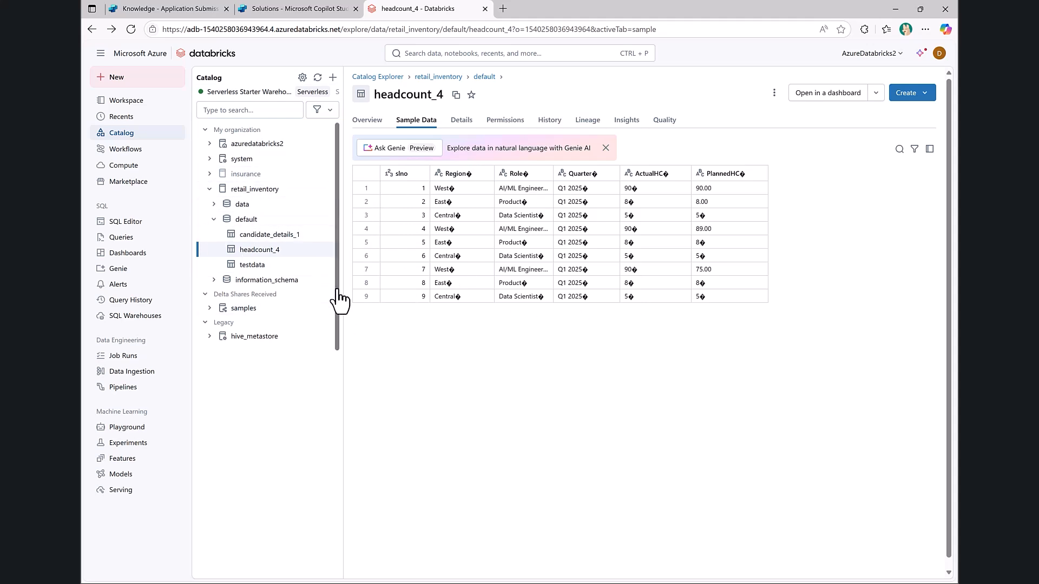
mouse_move(279, 52)
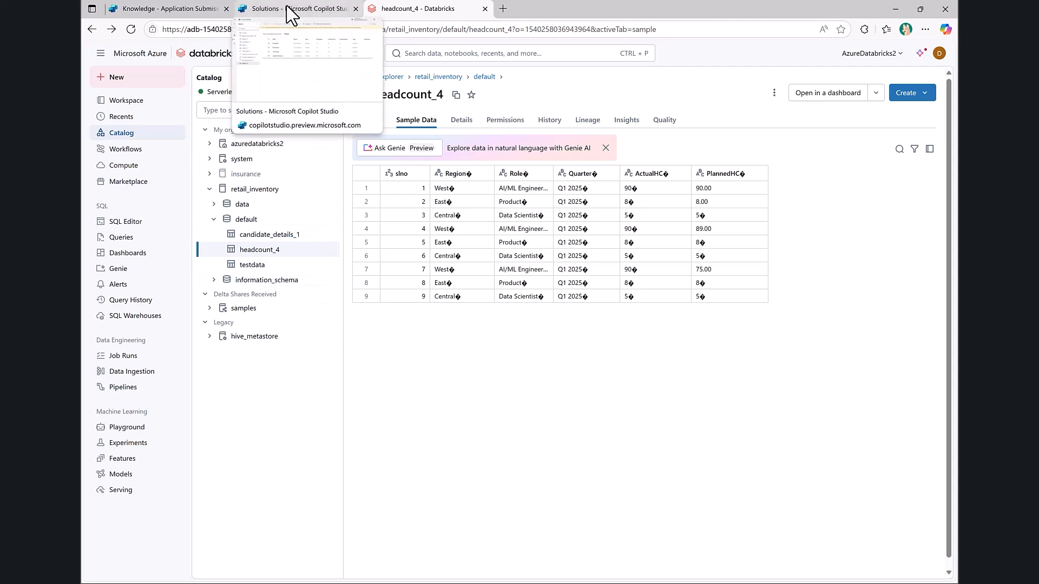
- Show the RecruitingDemoSolution table list, then bring up the window switcher
click(294, 7)
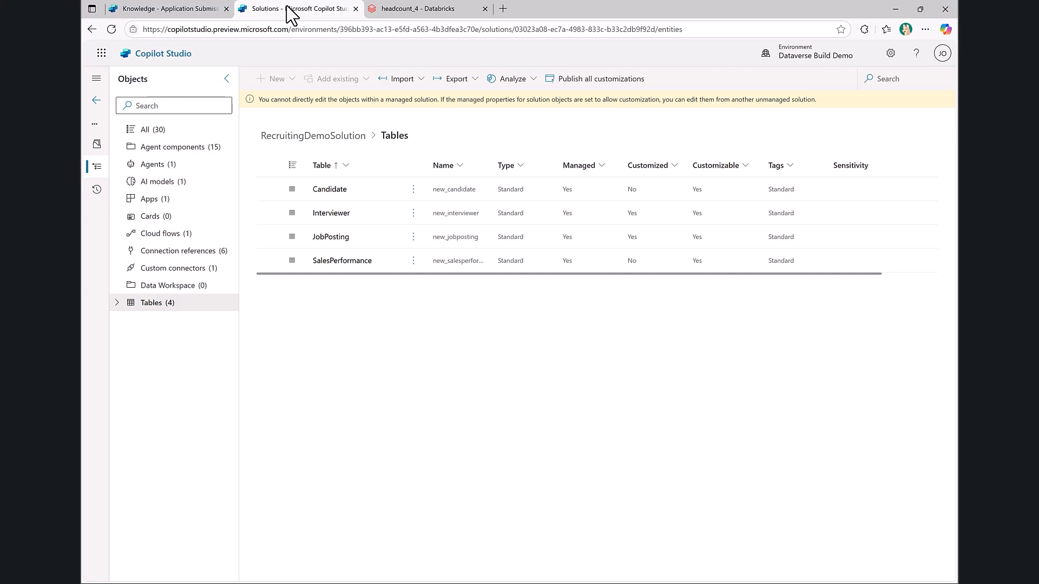
key(alt+tab)
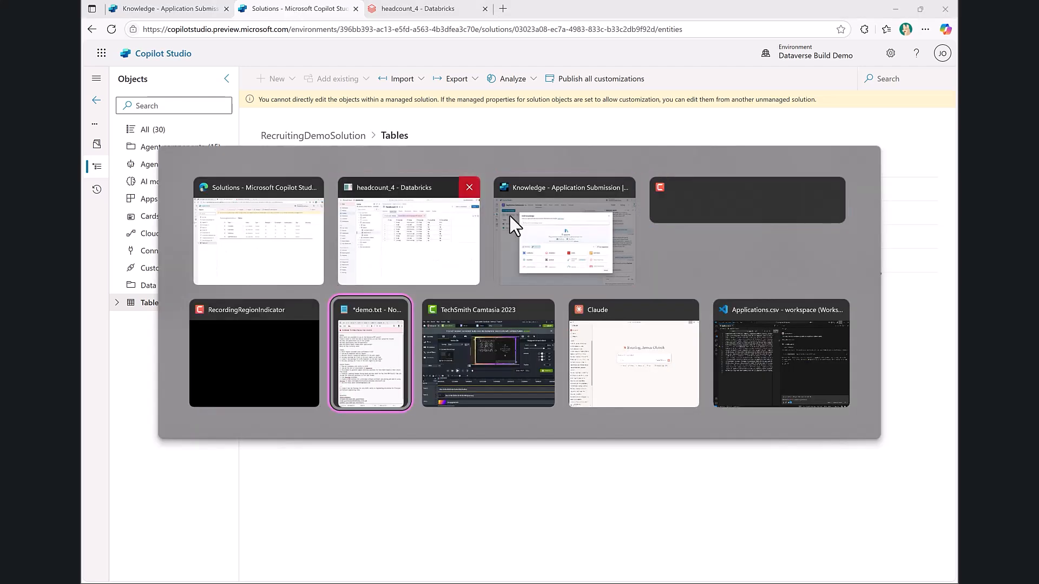
- Switch to Claude's new chat and view the available tools, including the Dataverse MCP servers
click(632, 353)
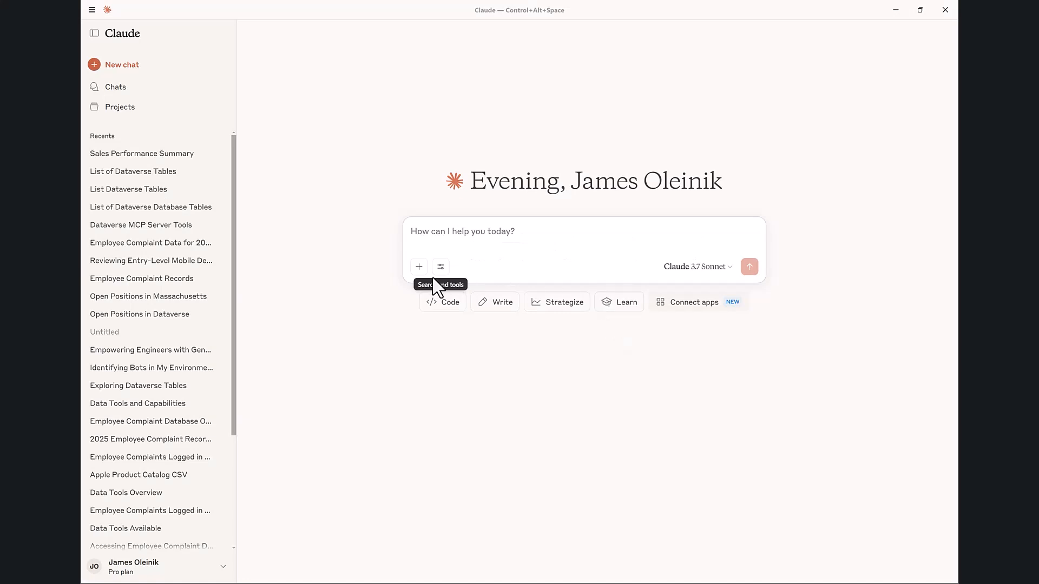
click(440, 266)
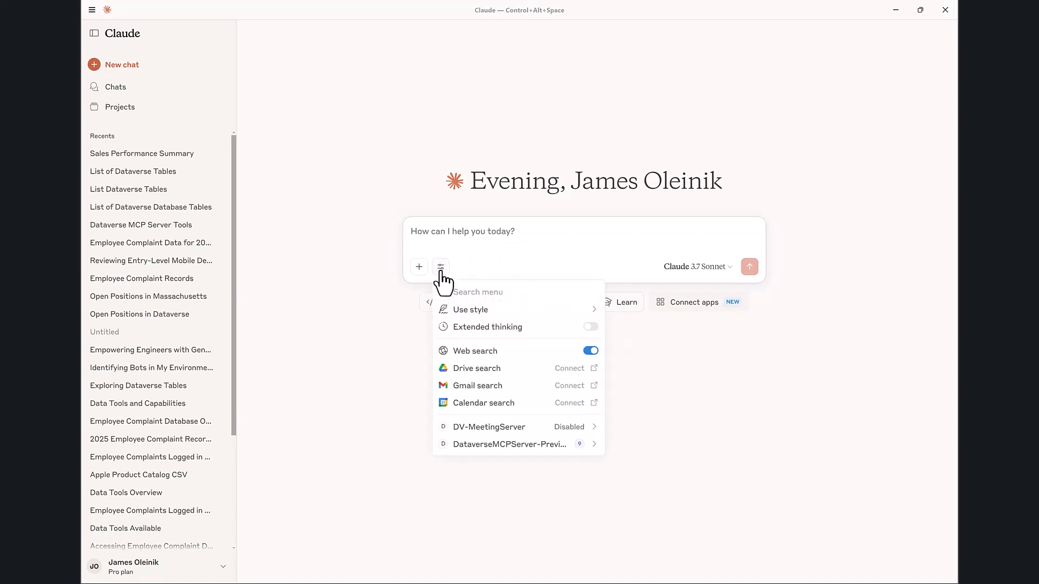
mouse_move(596, 454)
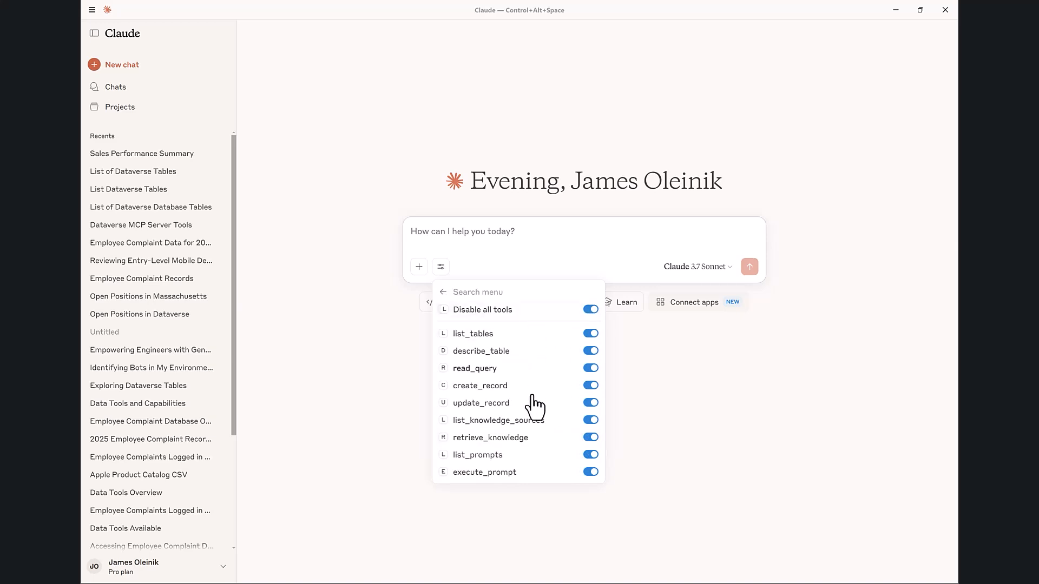
mouse_move(533, 499)
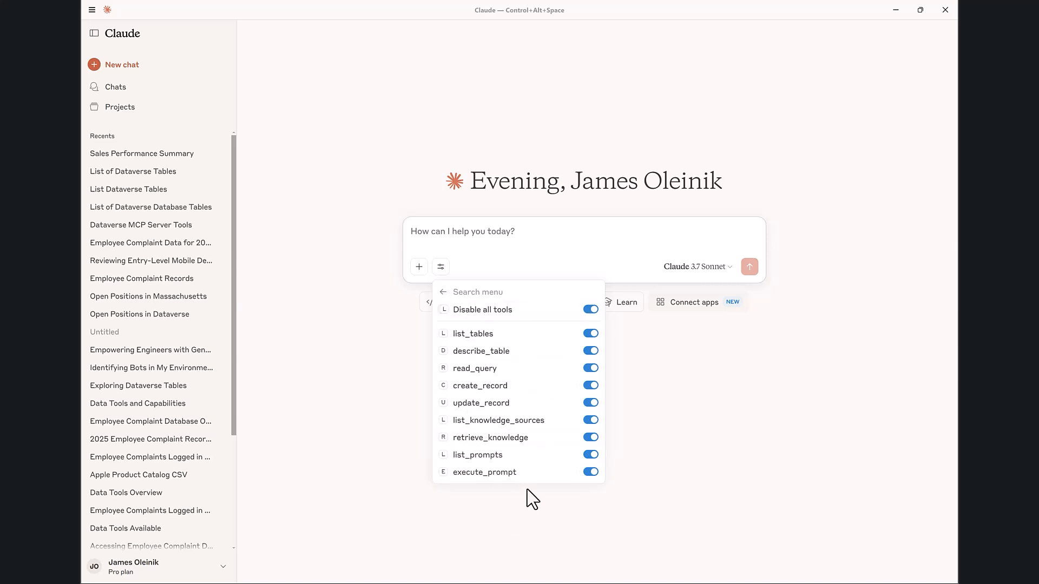
mouse_move(529, 465)
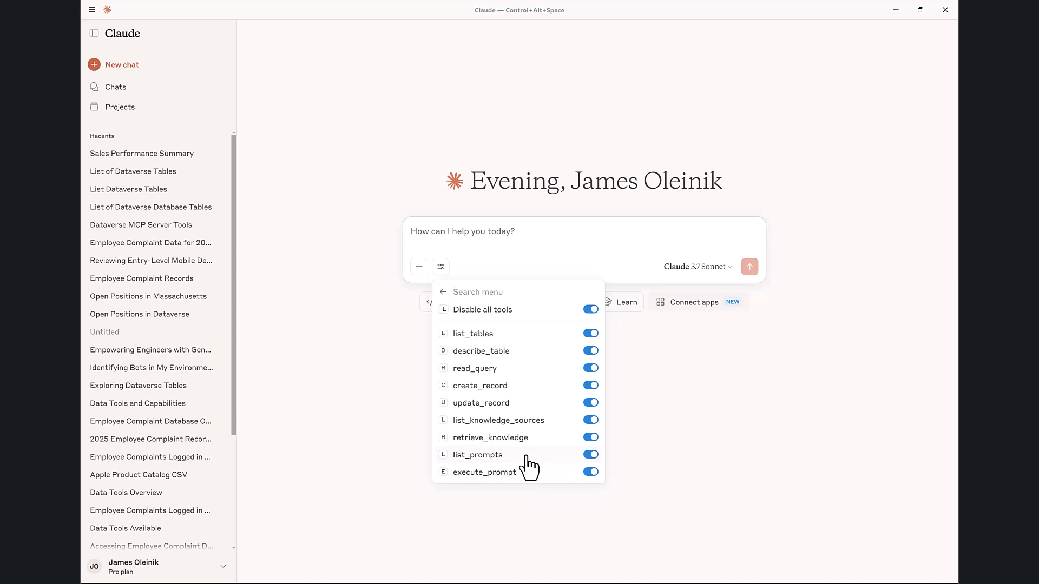
mouse_move(653, 428)
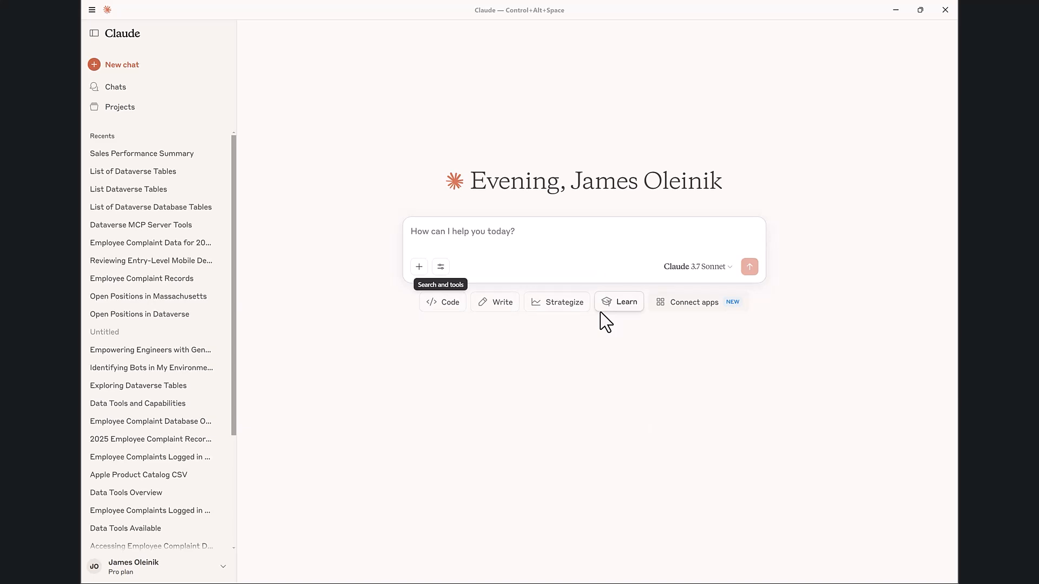
mouse_move(554, 228)
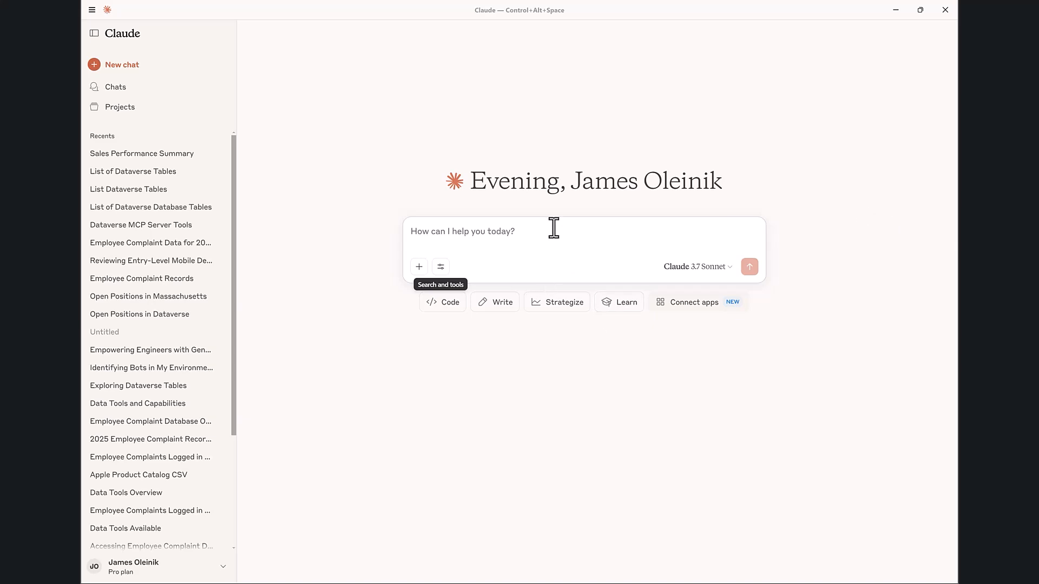
- Ask Claude "Which regions exceeded sales performance in Q1?" and review its Dataverse tool calls
text(Which regions exceeded sales performance in Q1)
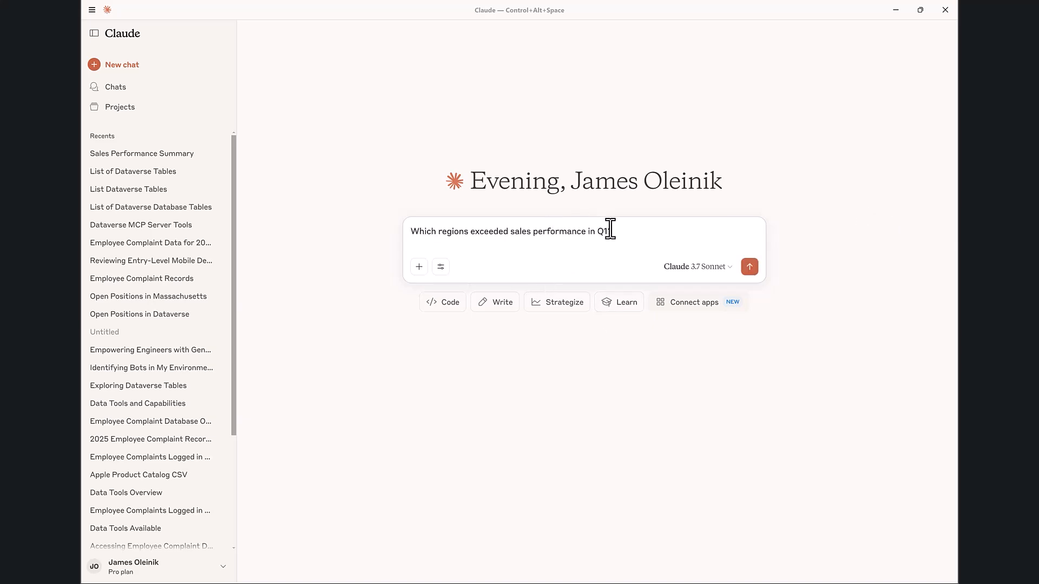
text(?)
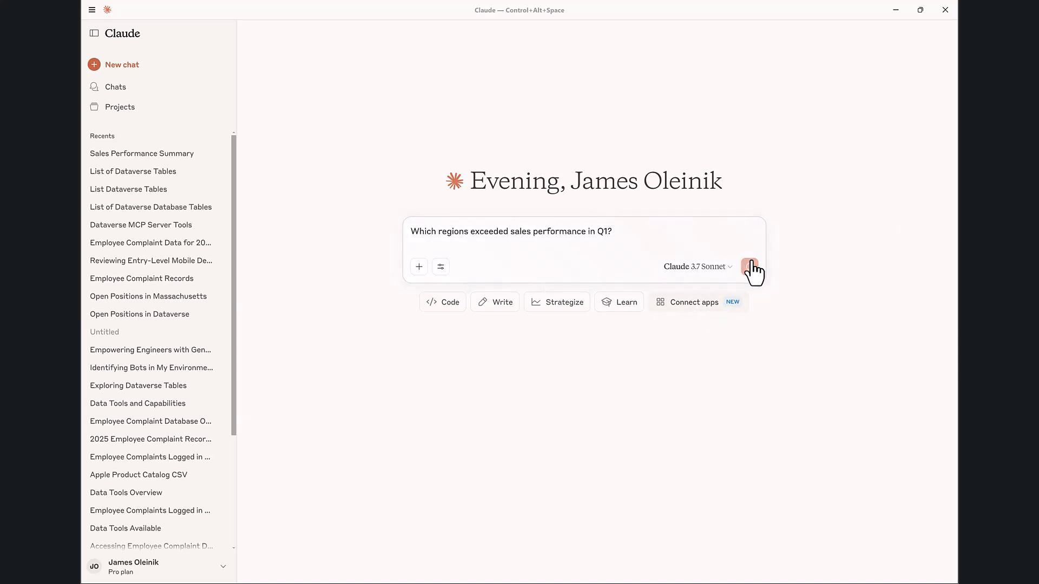
click(751, 266)
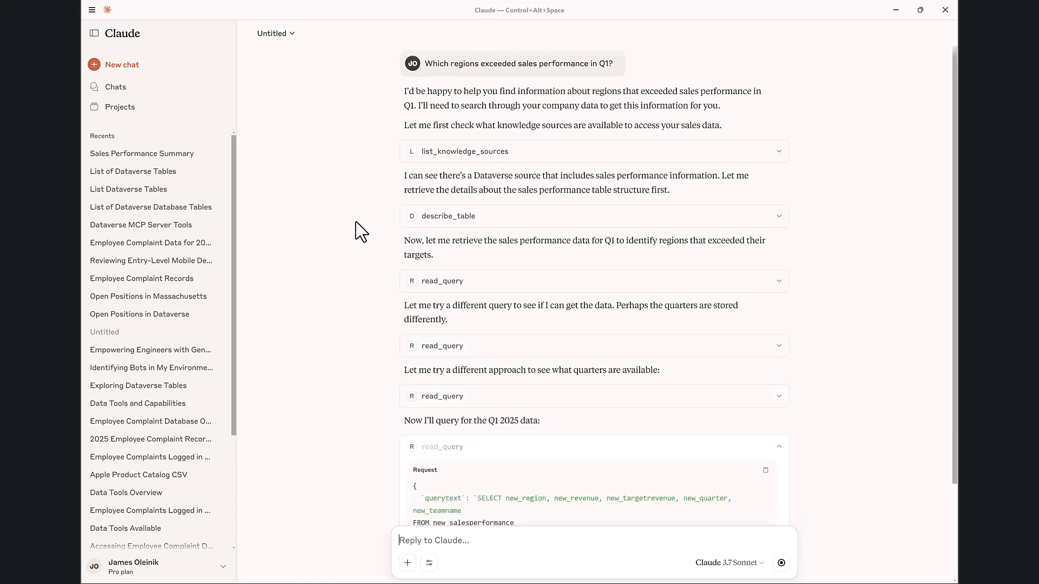
scroll(down, 3)
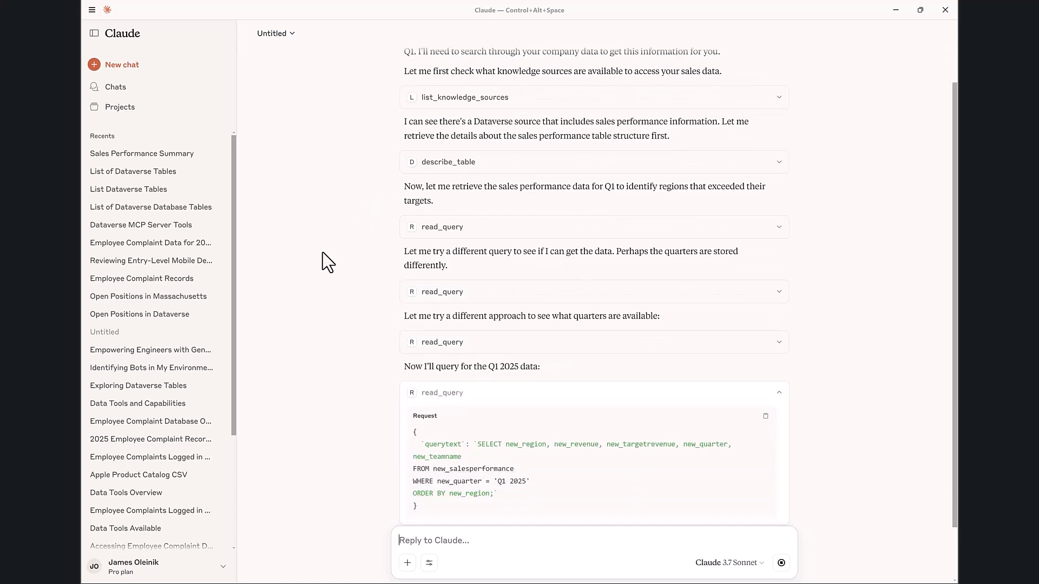
scroll(down, 3)
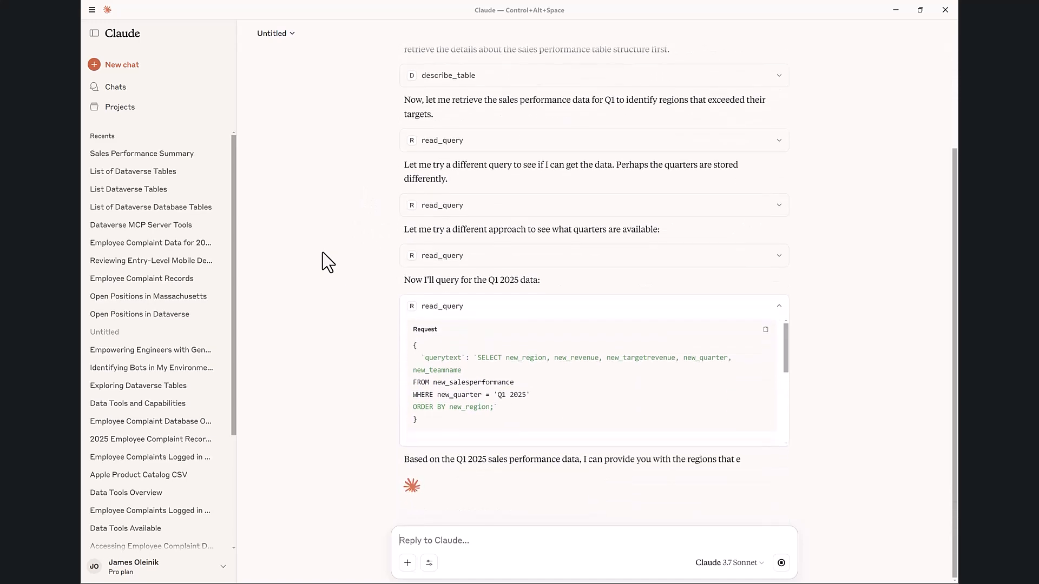
scroll(up, 3)
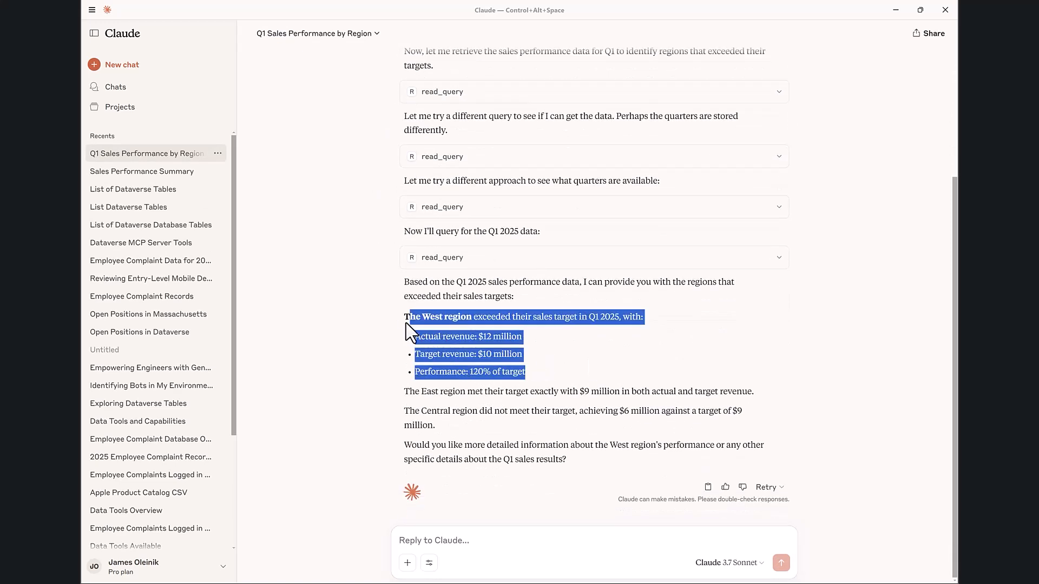
- Submit the follow-up "Show me my headcount data by region?" after the West-region answer
click(500, 336)
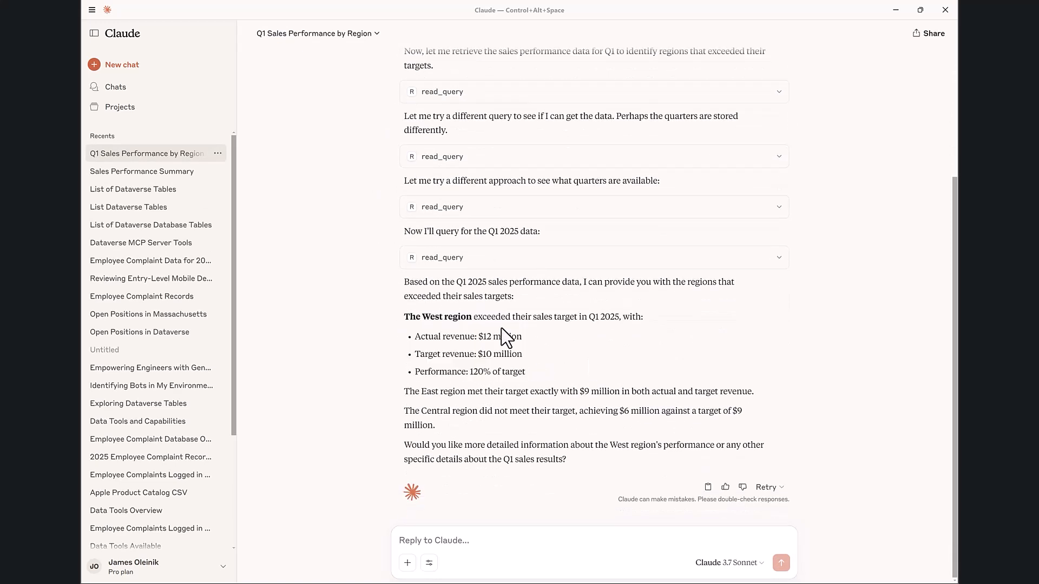
mouse_move(495, 340)
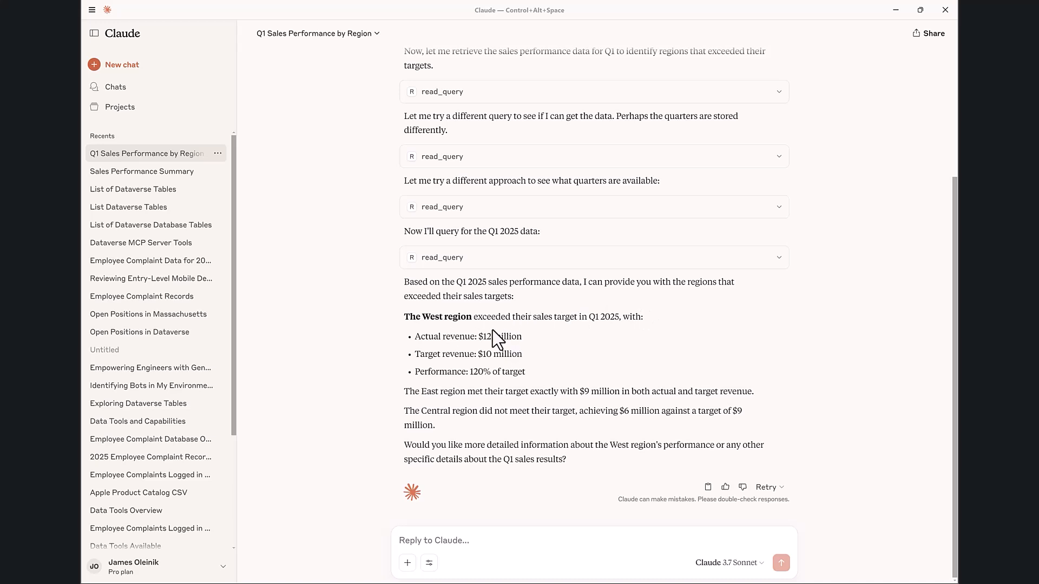
mouse_move(487, 339)
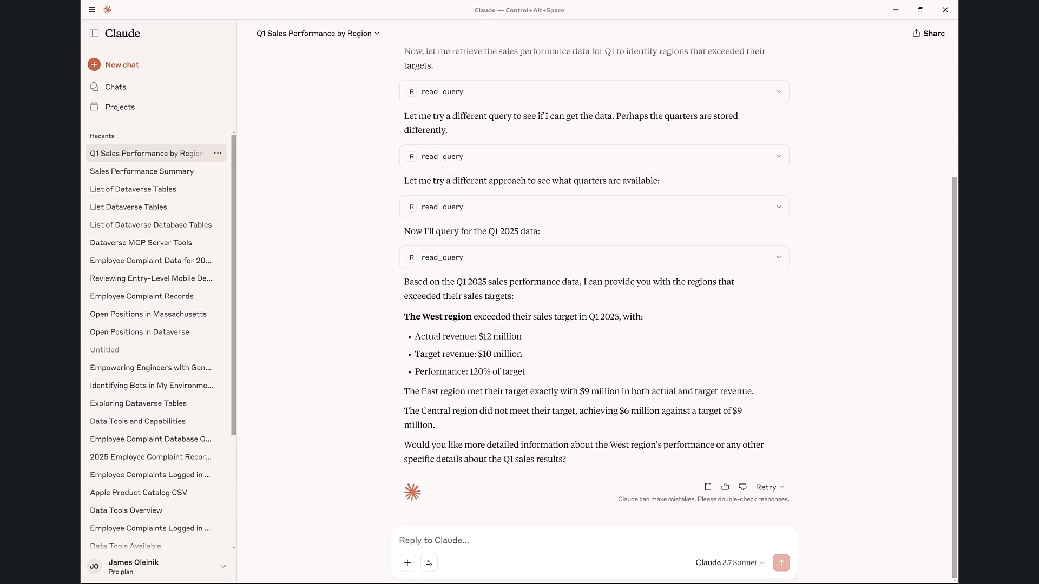
mouse_move(455, 386)
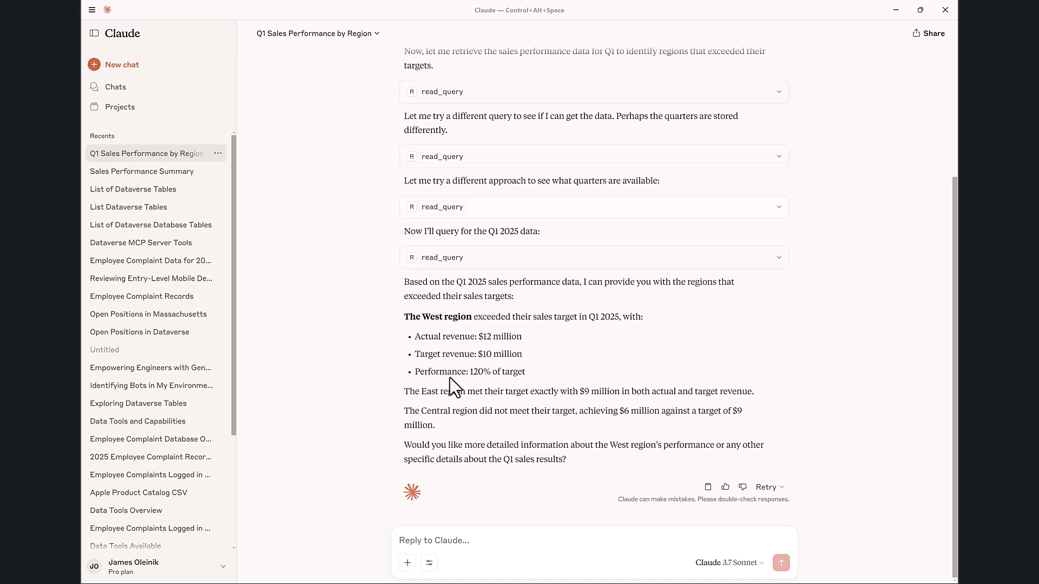
click(560, 540)
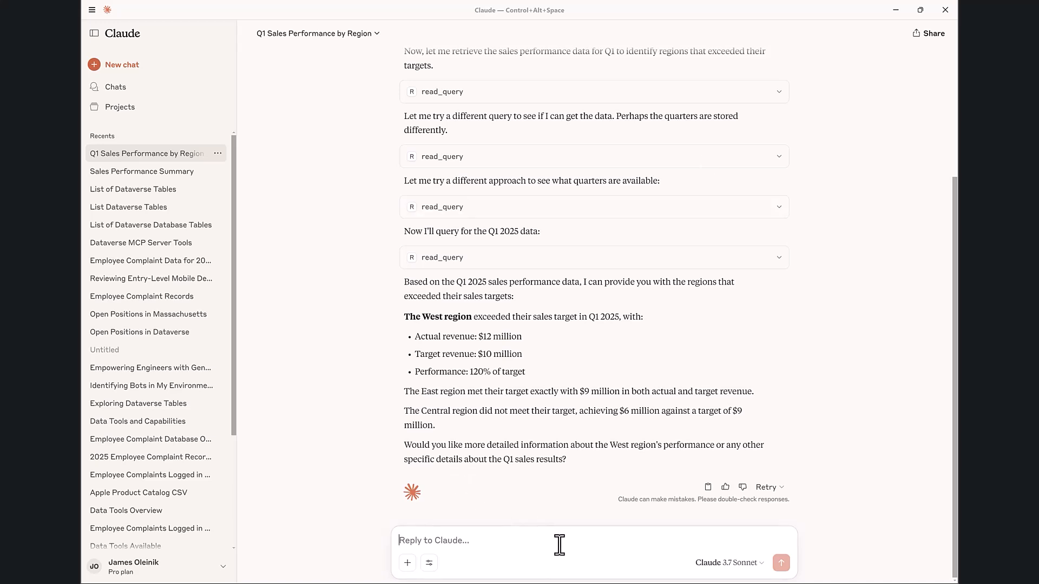
click(781, 562)
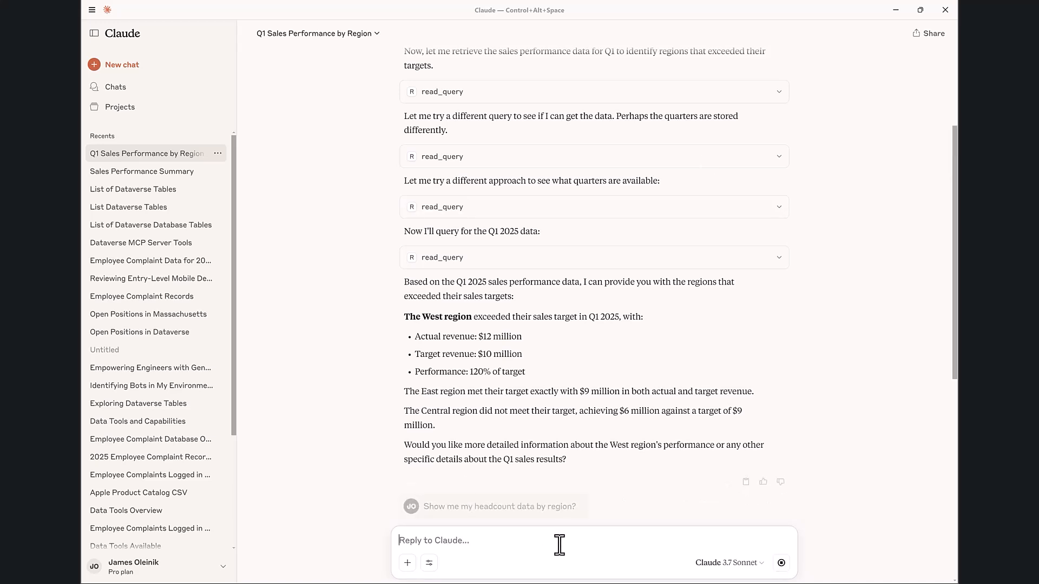
- Send the headcount question and highlight Databricks as the workforce_tracker source in the reply
key(Return)
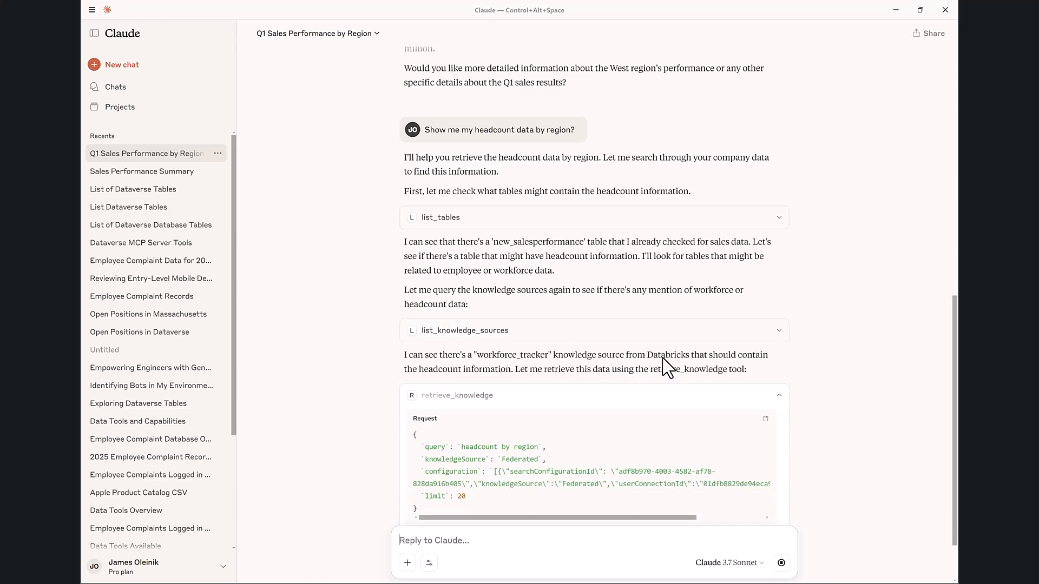
double_click(667, 355)
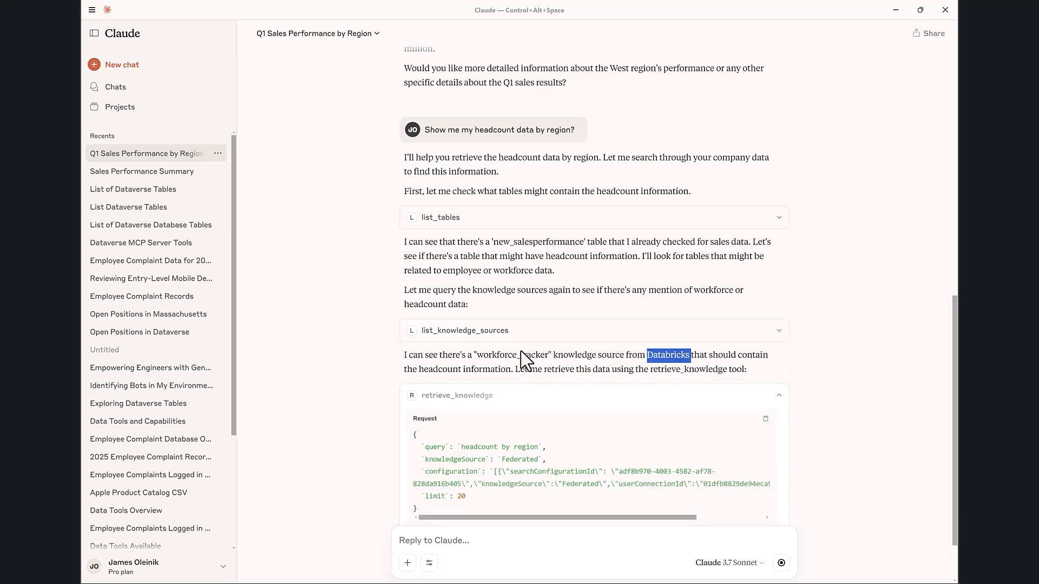
mouse_move(530, 356)
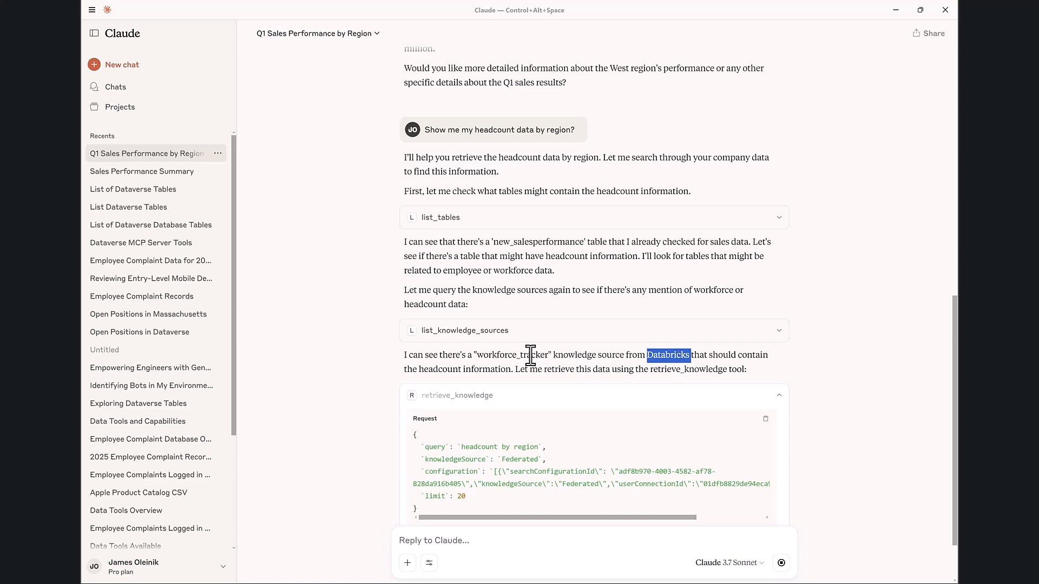
mouse_move(259, 348)
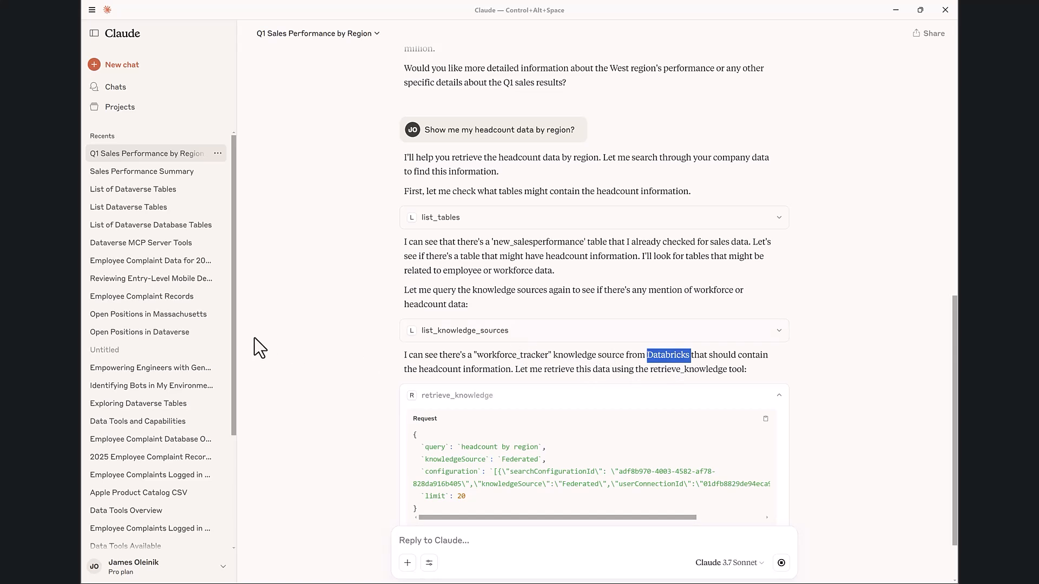
mouse_move(303, 354)
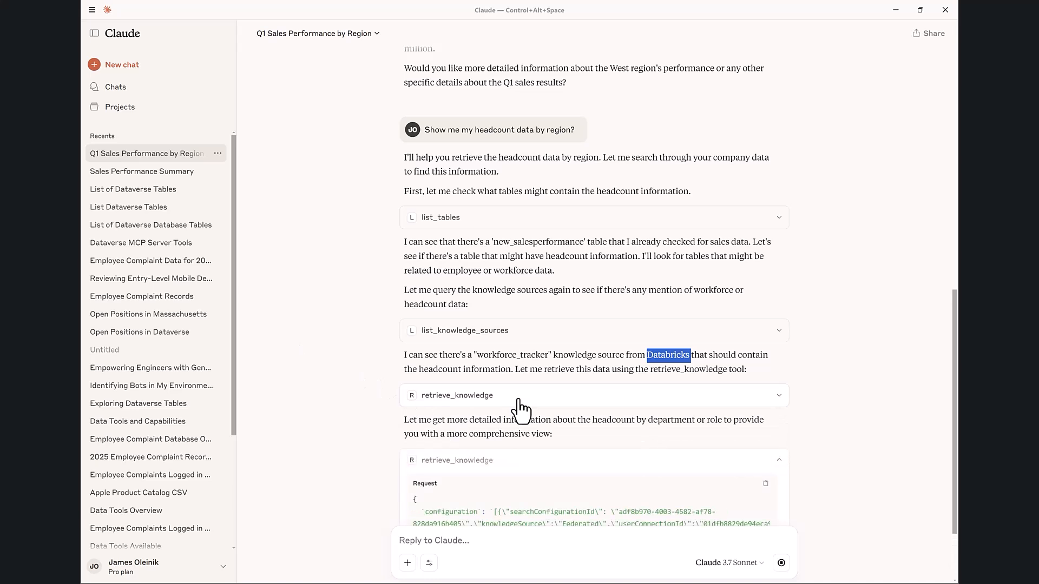
mouse_move(364, 347)
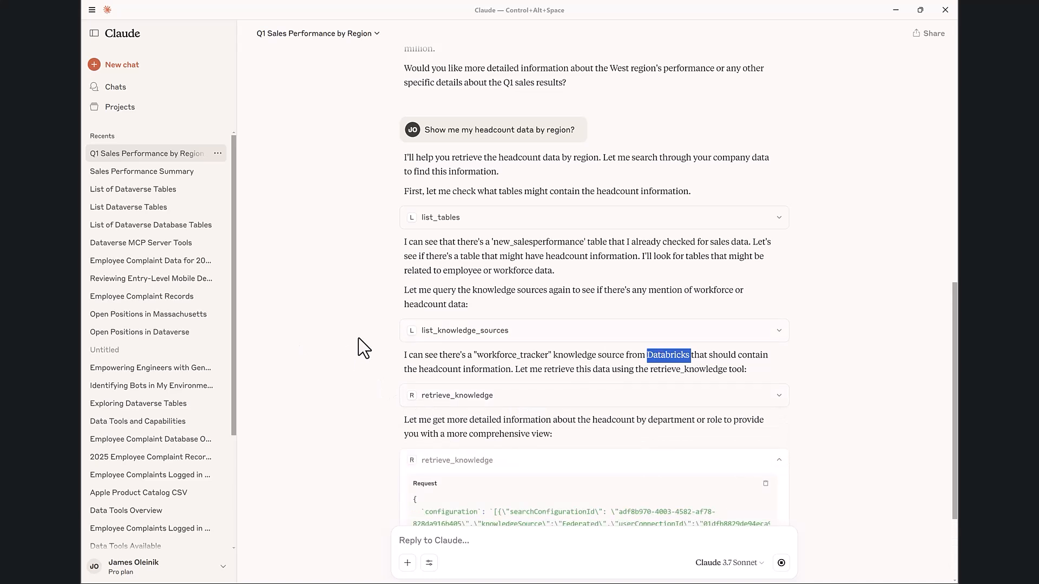
- Scroll through the retrieve_knowledge calls to the regional headcount summary (West 270 of 309)
scroll(down, 3)
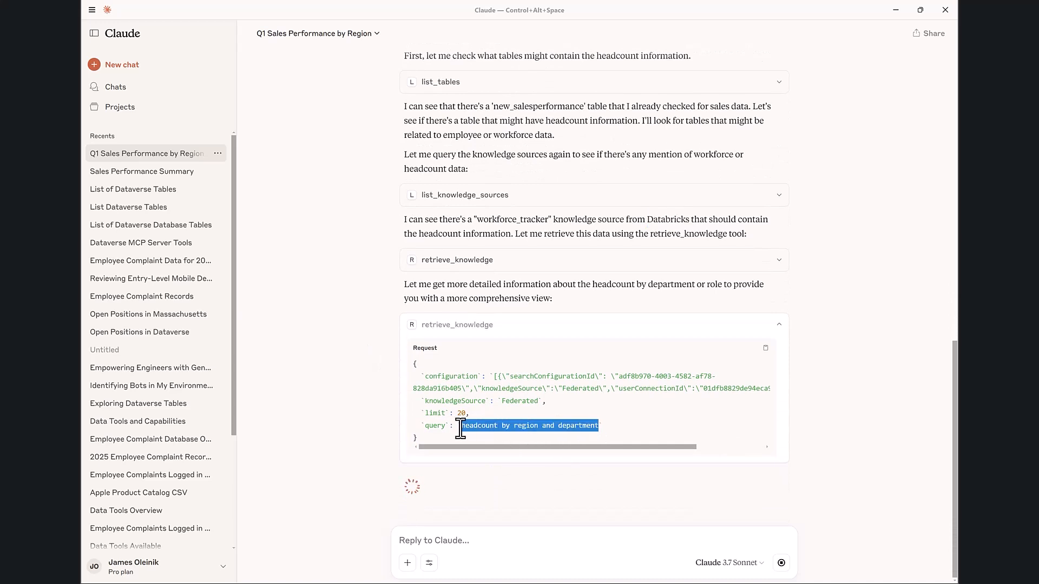
mouse_move(320, 376)
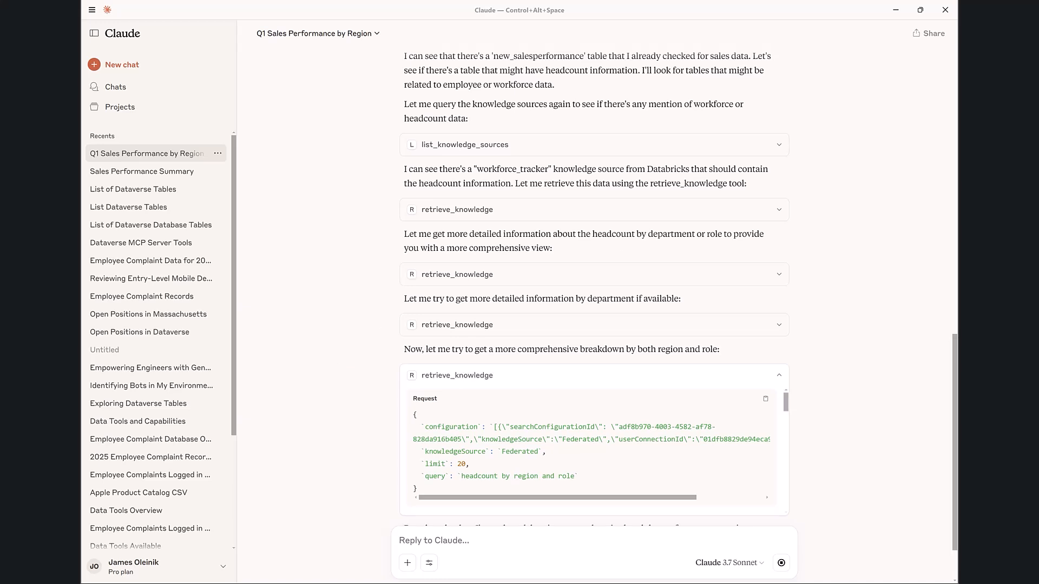
scroll(down, 3)
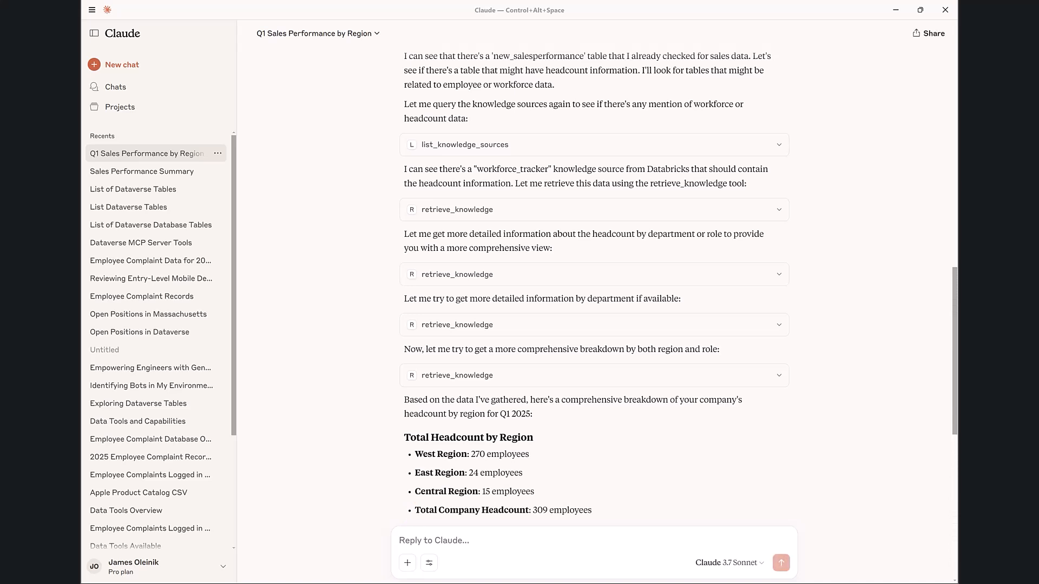
mouse_move(529, 242)
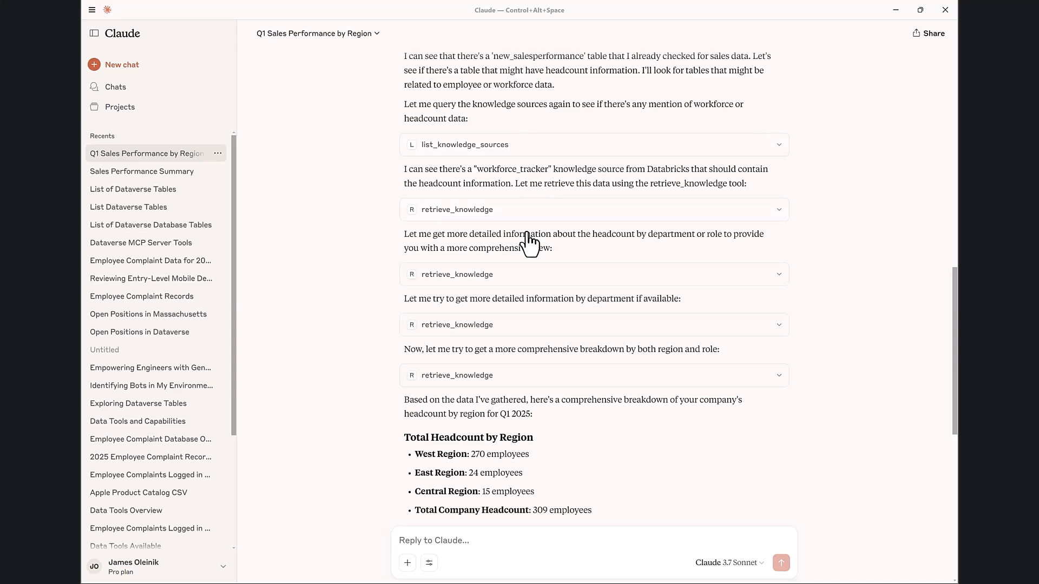
mouse_move(858, 321)
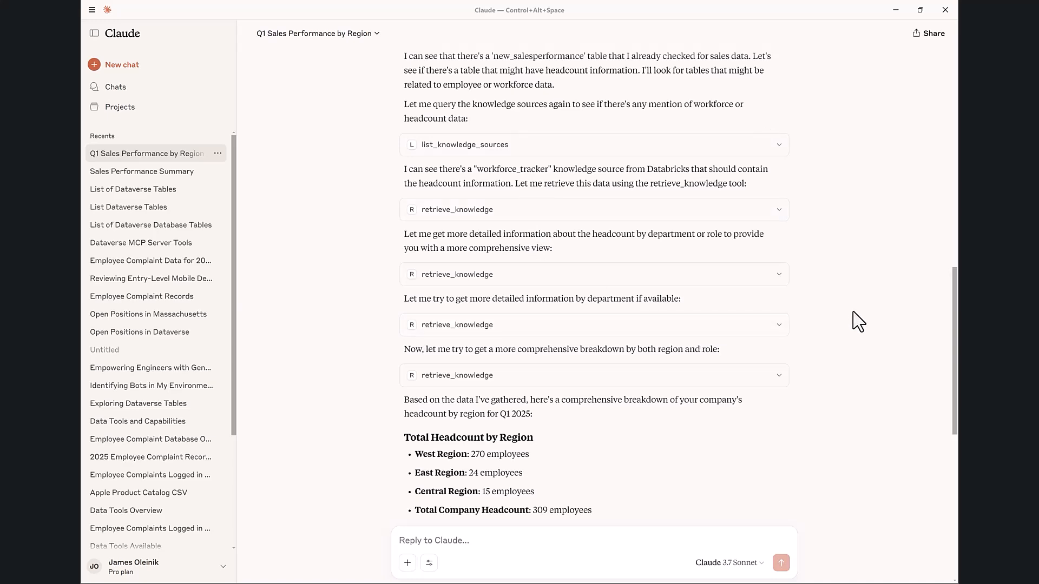
scroll(down, 3)
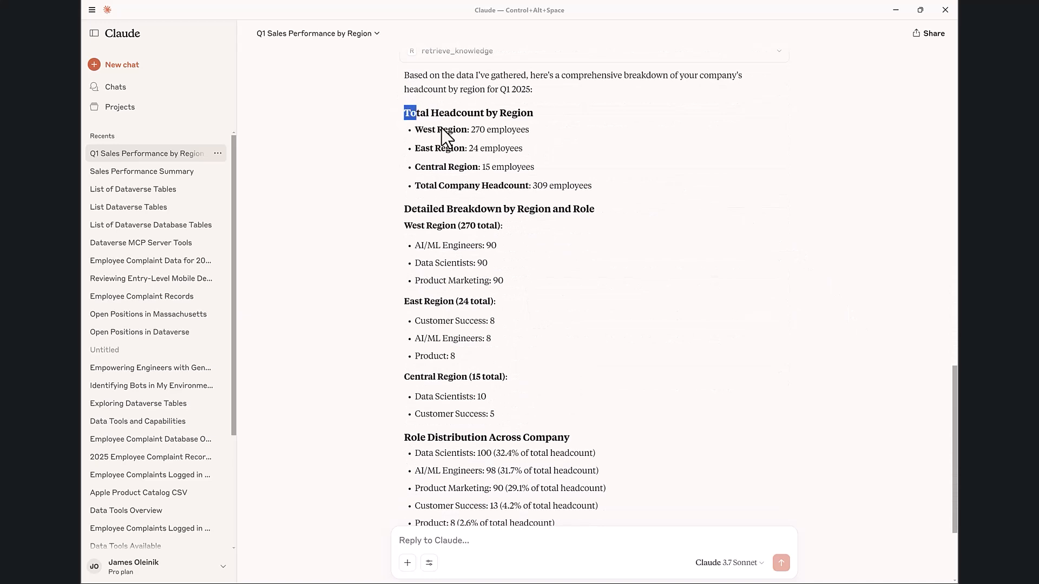
double_click(540, 185)
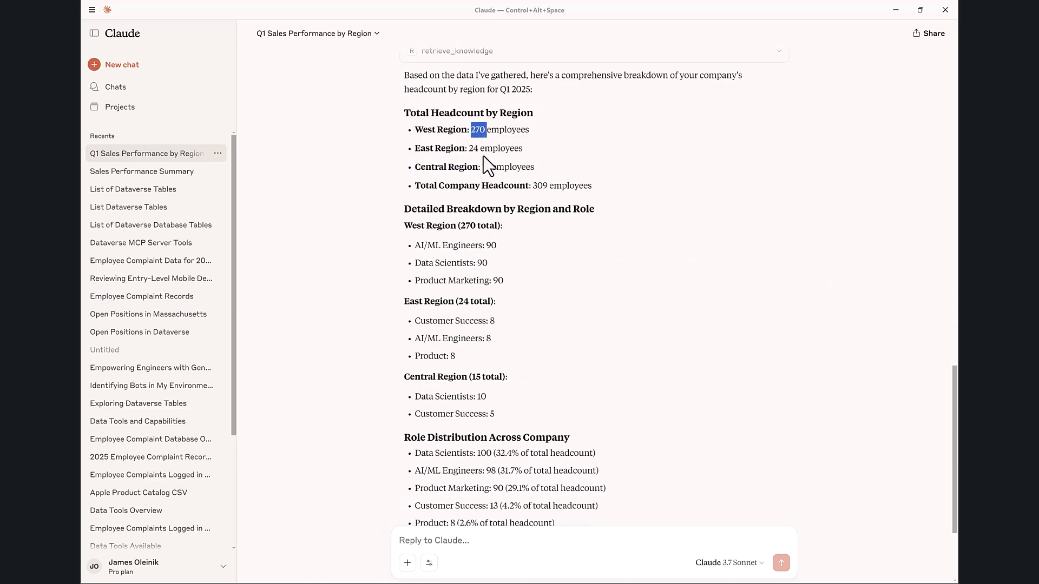
scroll(down, 3)
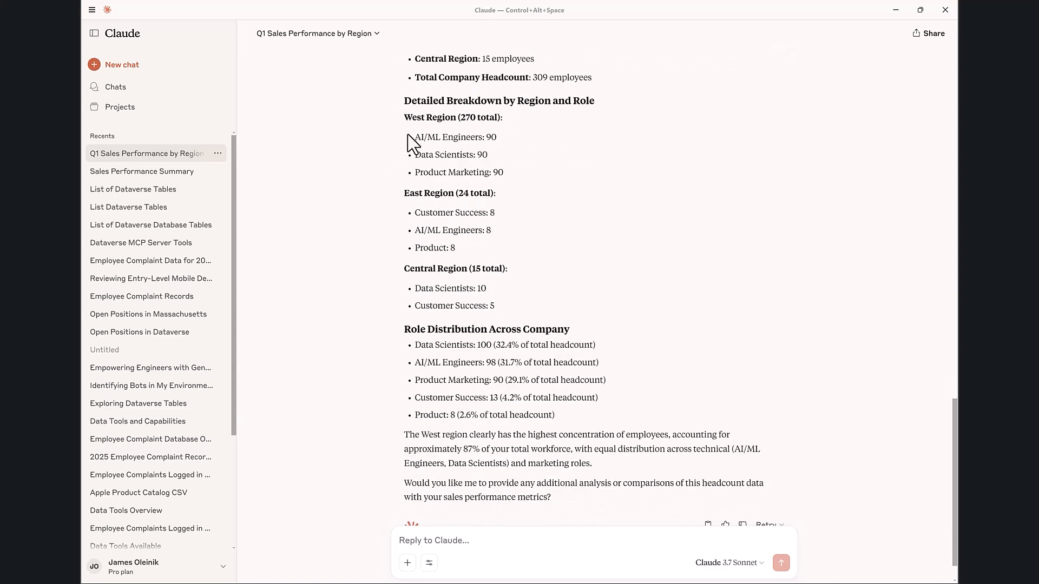
mouse_move(515, 414)
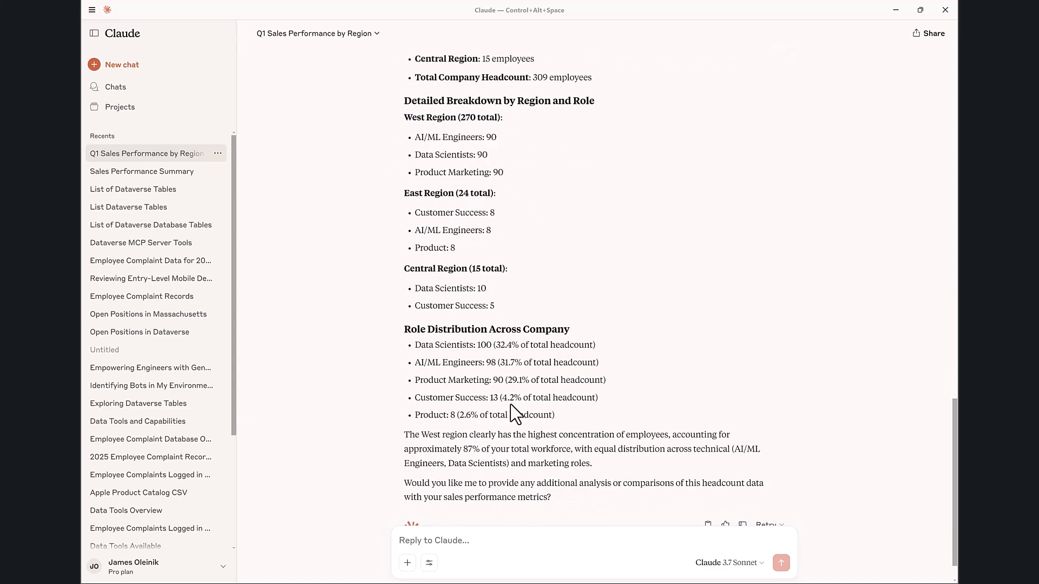
scroll(down, 3)
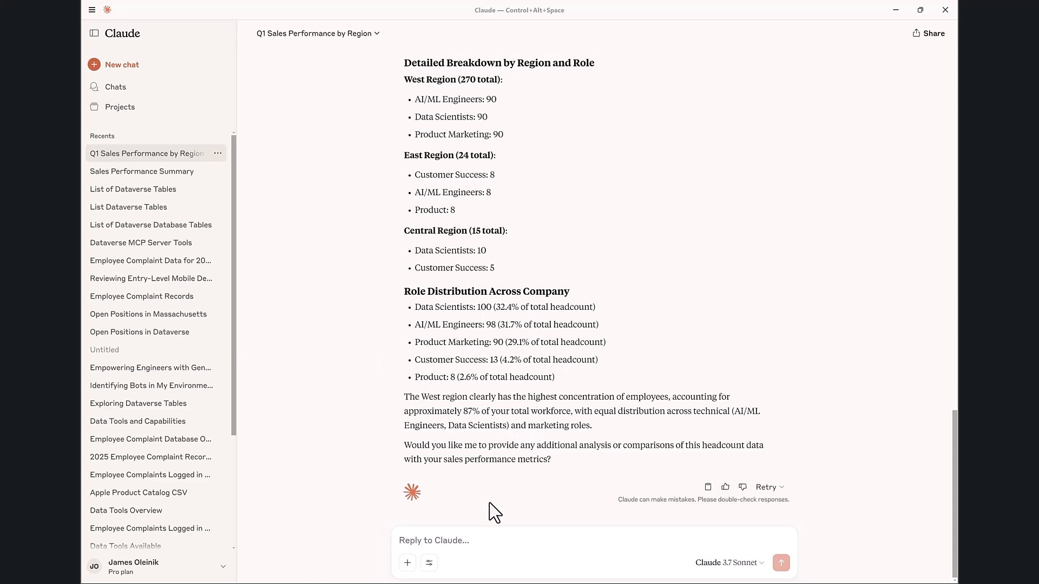
- Ask Claude "How much should I expand my headcount in the west region"
text(How much should I expand my headcount in the west region)
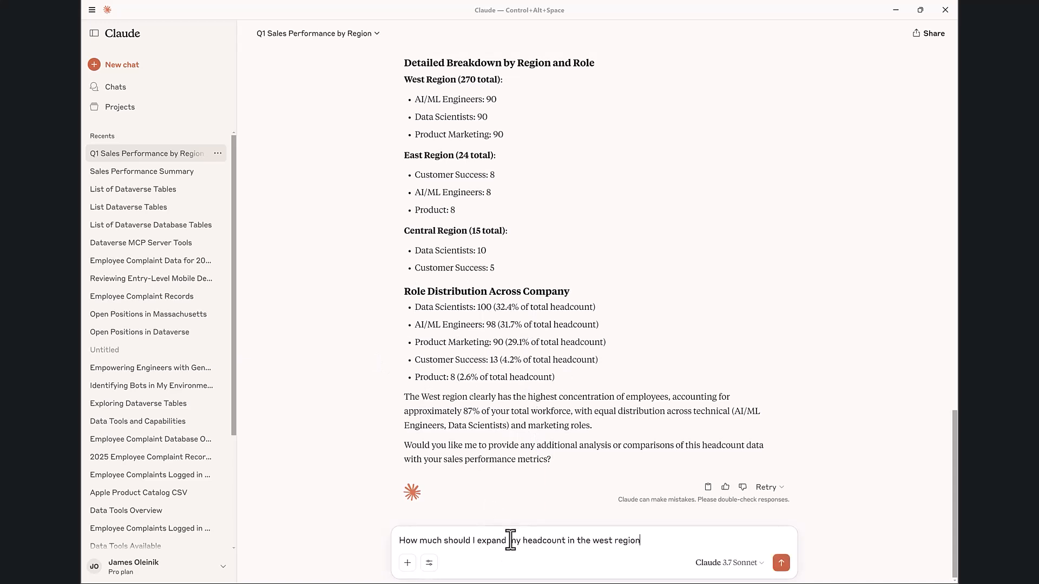
click(780, 563)
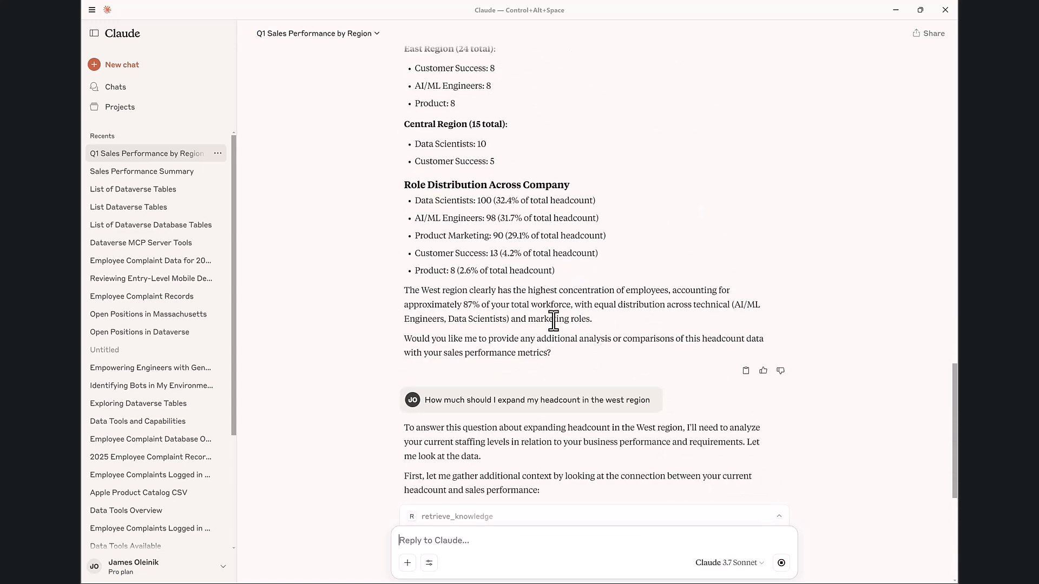
mouse_move(469, 360)
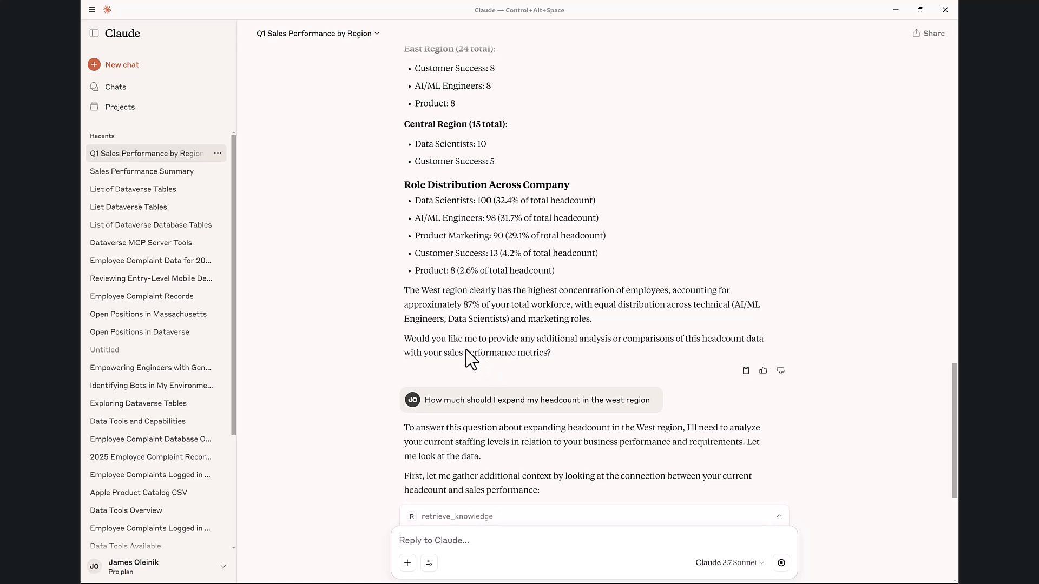
mouse_move(465, 356)
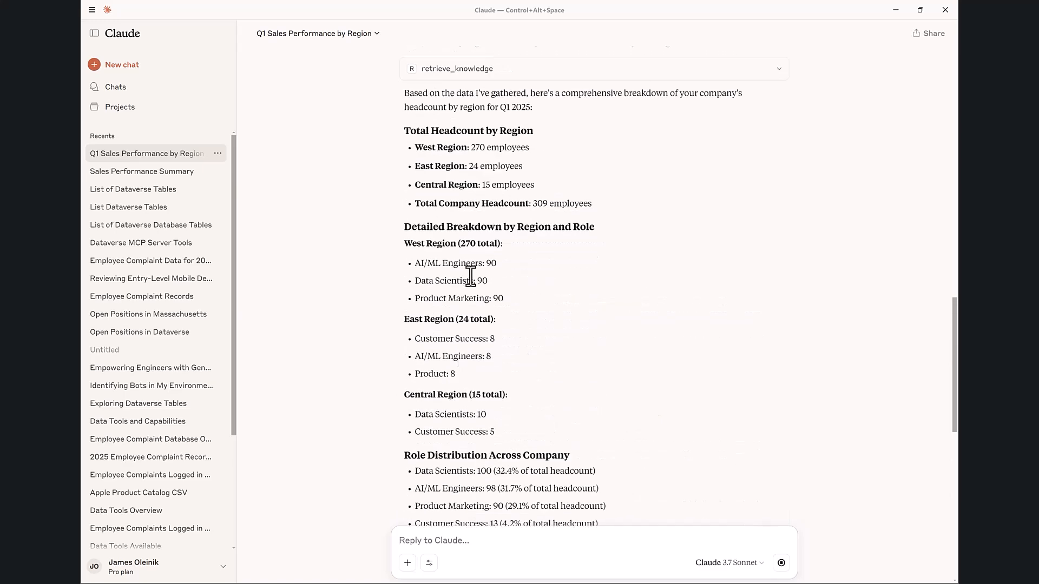
mouse_move(479, 171)
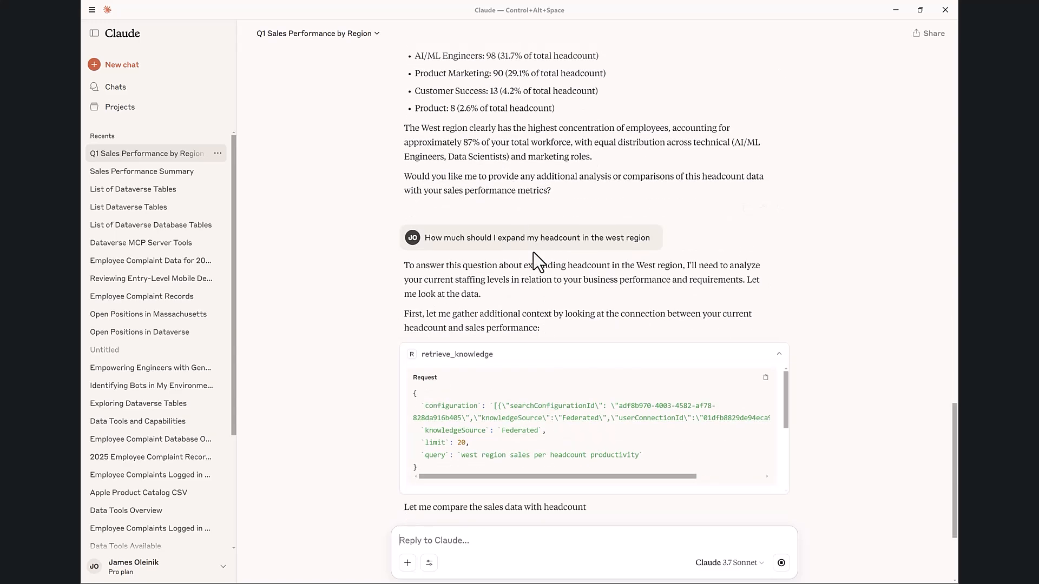
- Follow Claude's retrieve_knowledge and read_query calls through its Current Situation Analysis of the West region
click(779, 354)
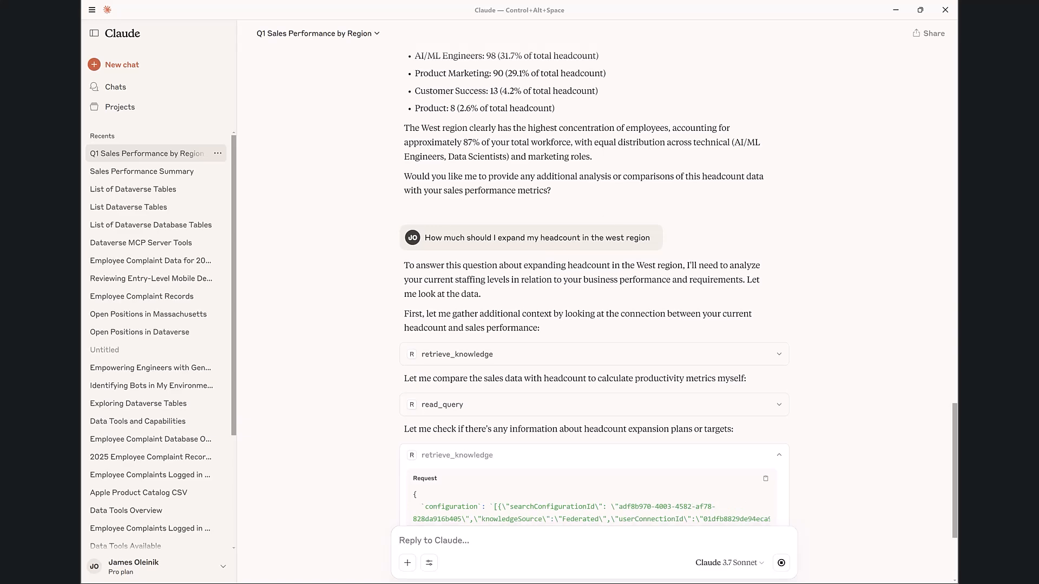
scroll(down, 3)
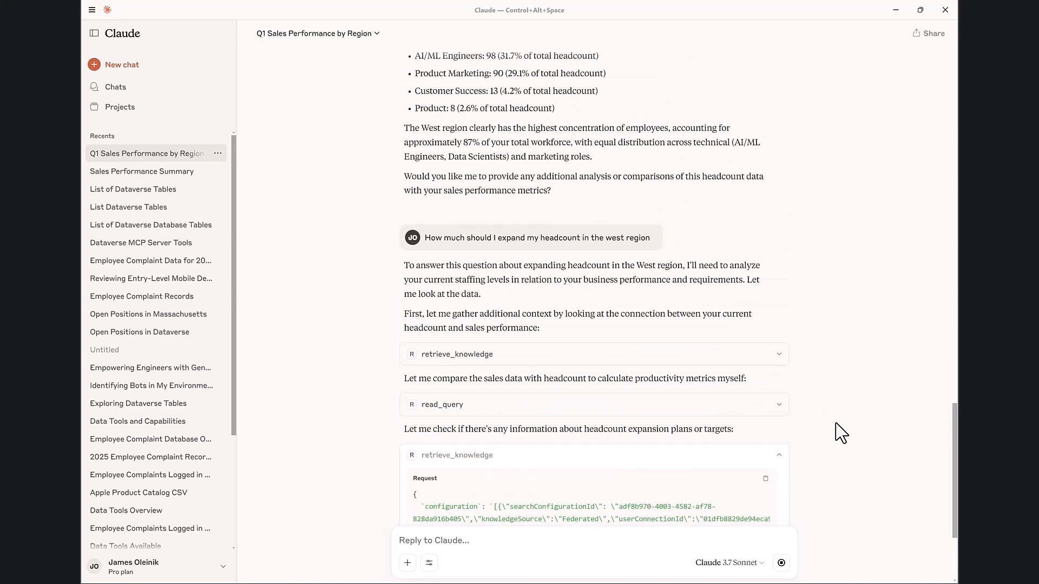
scroll(down, 3)
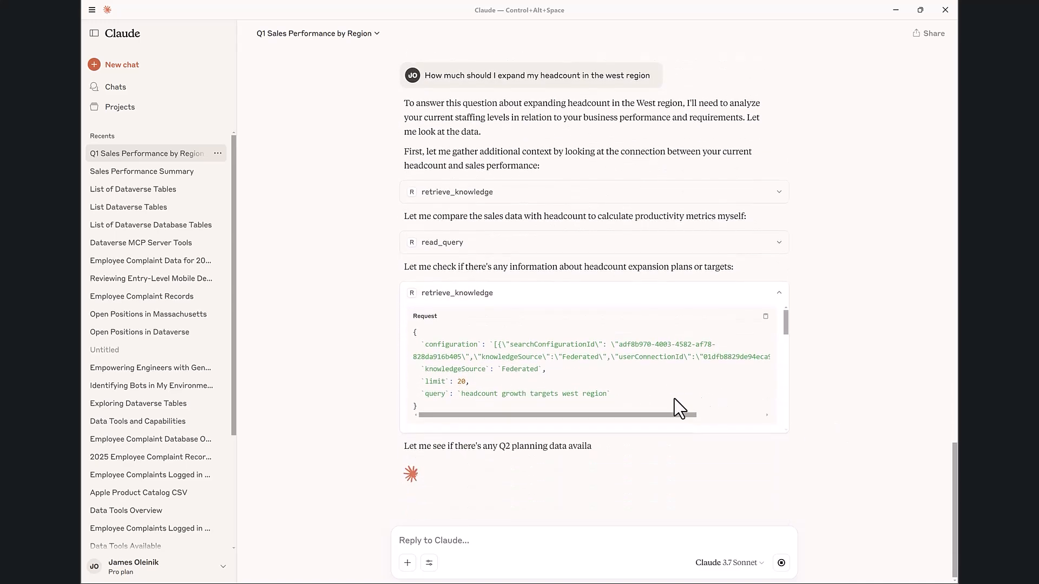
click(778, 292)
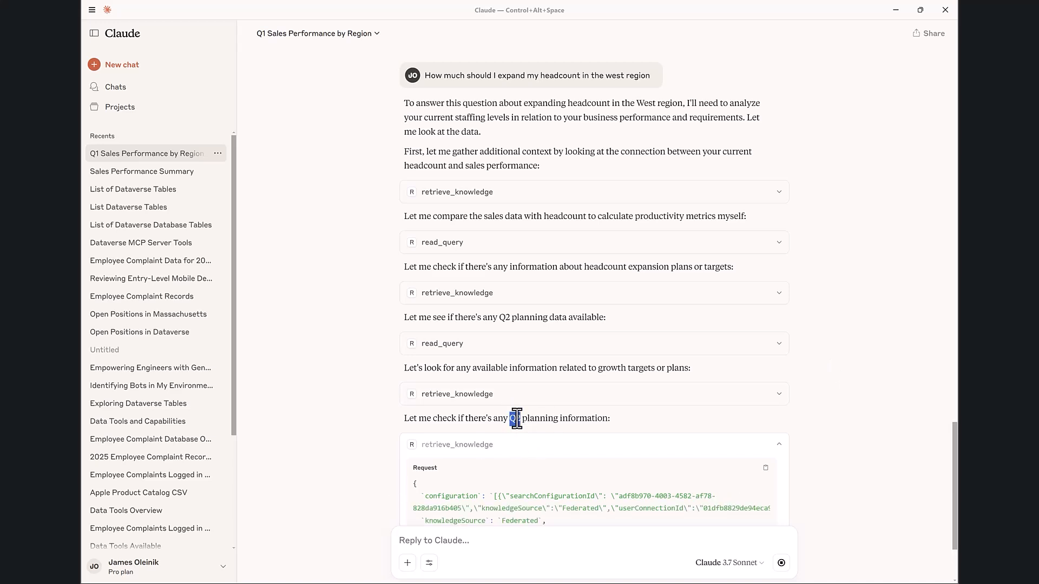
scroll(up, 3)
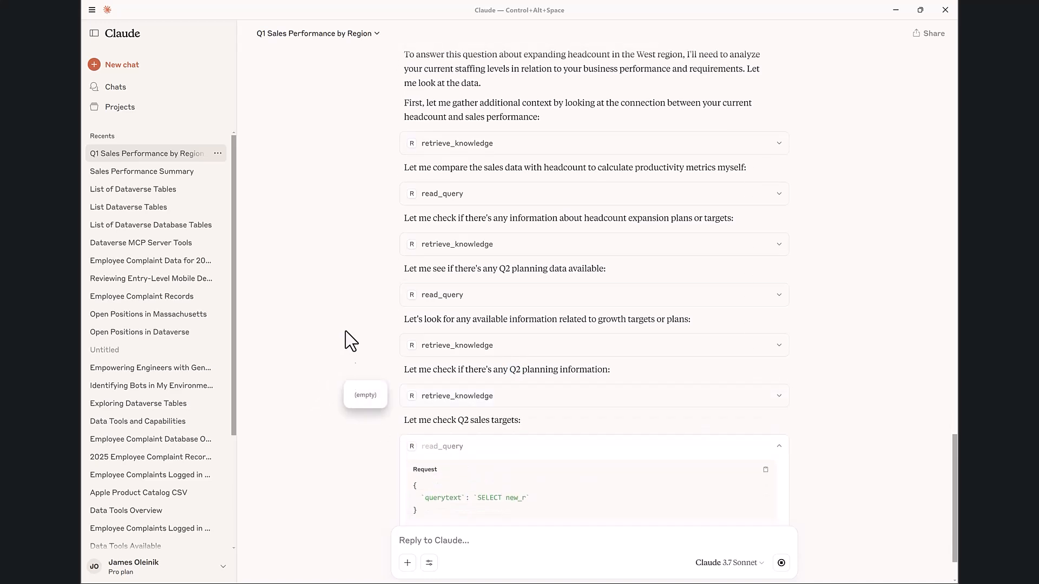
scroll(up, 3)
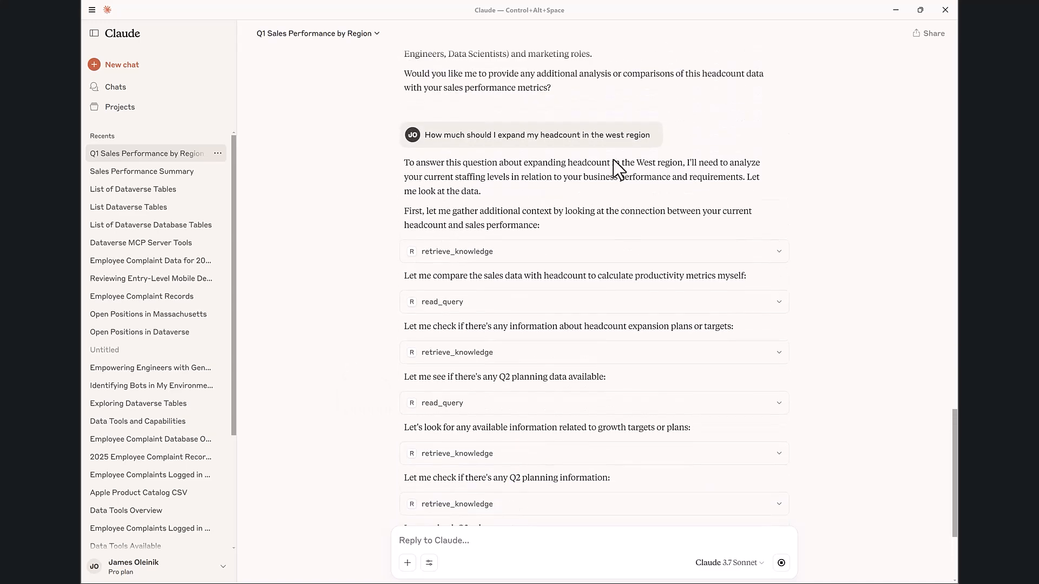
scroll(down, 3)
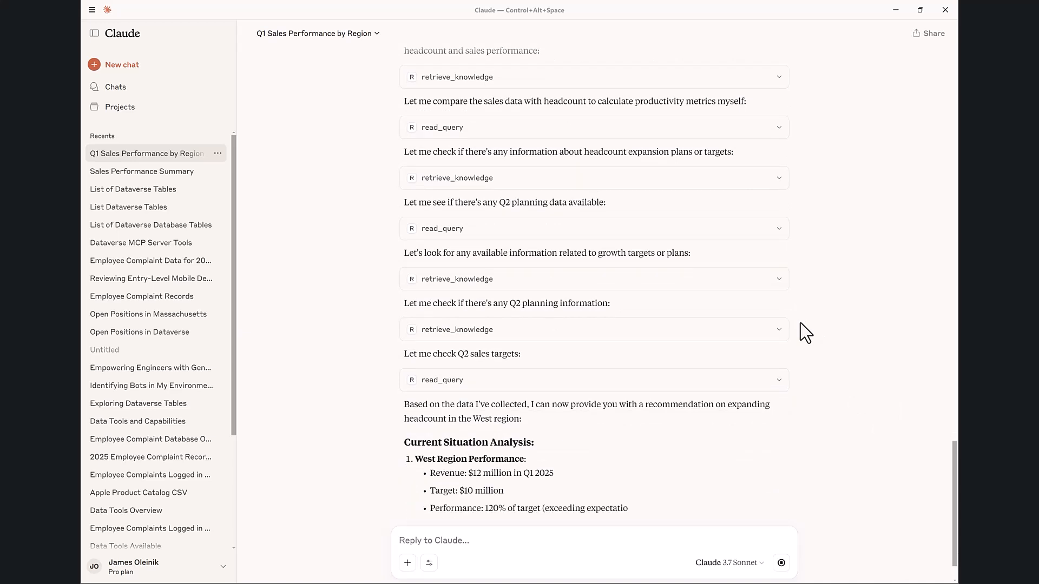
scroll(down, 3)
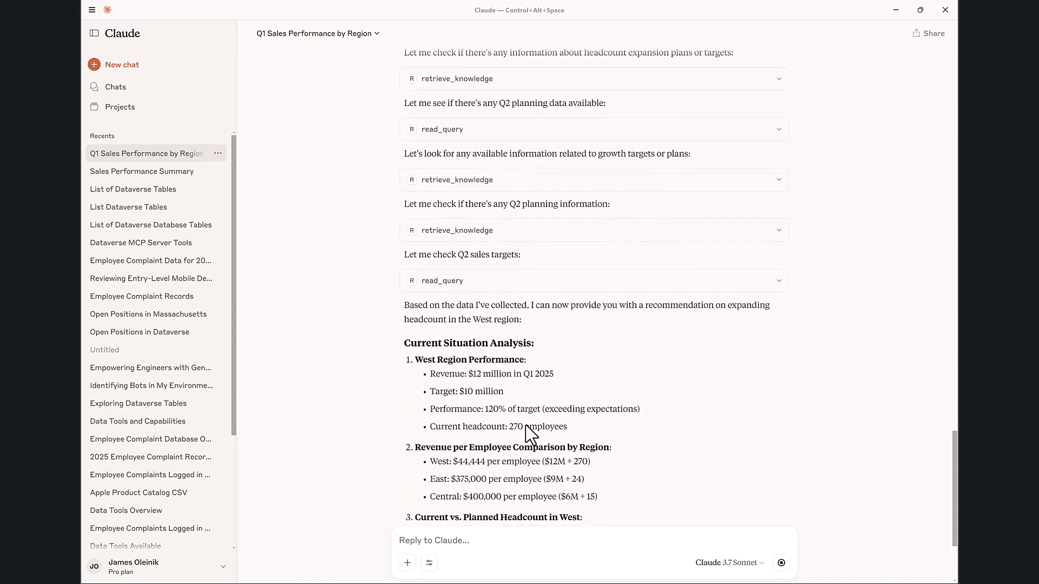
scroll(down, 3)
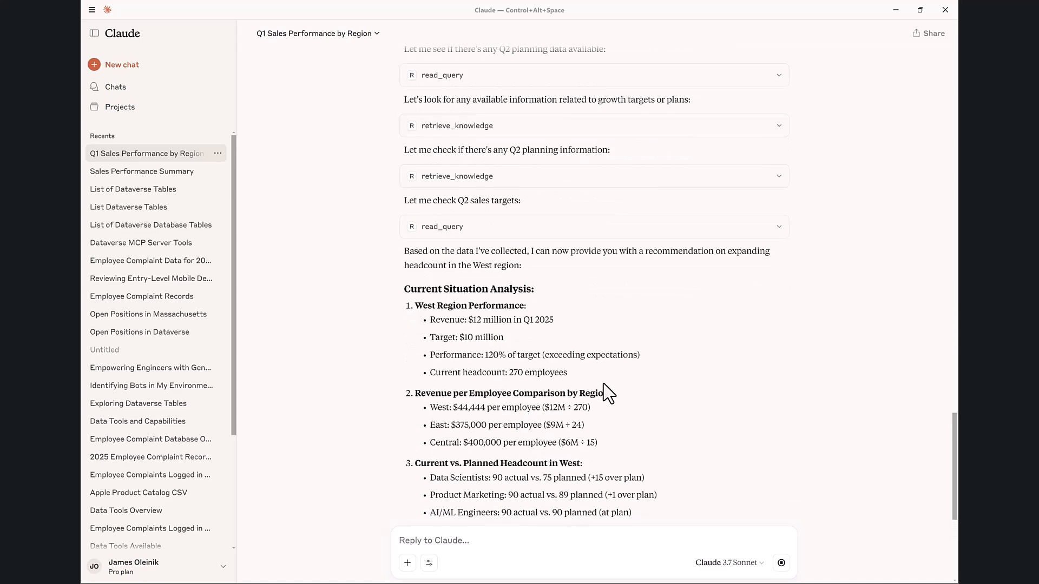
scroll(down, 3)
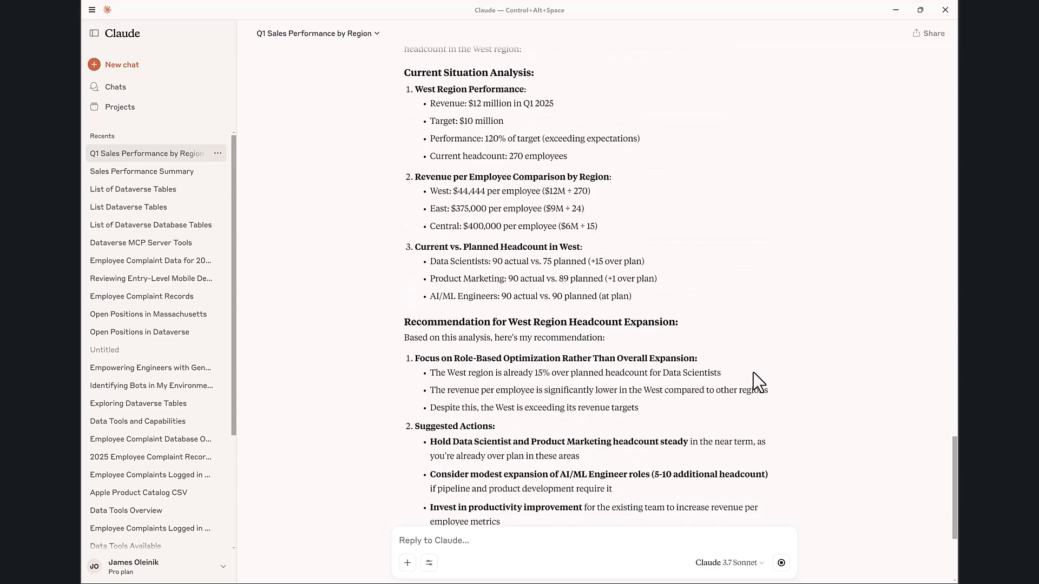
scroll(down, 3)
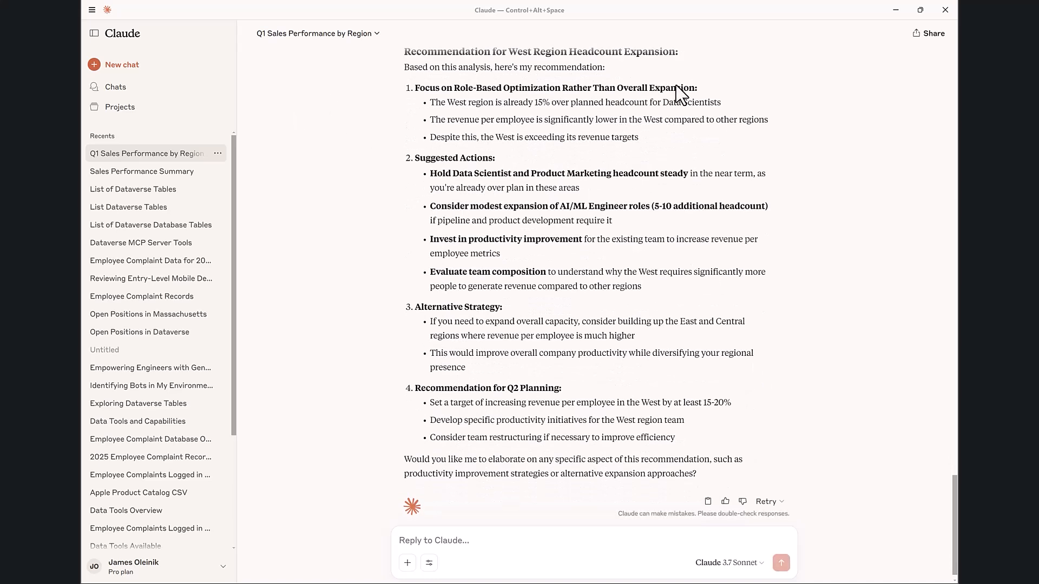
mouse_move(460, 184)
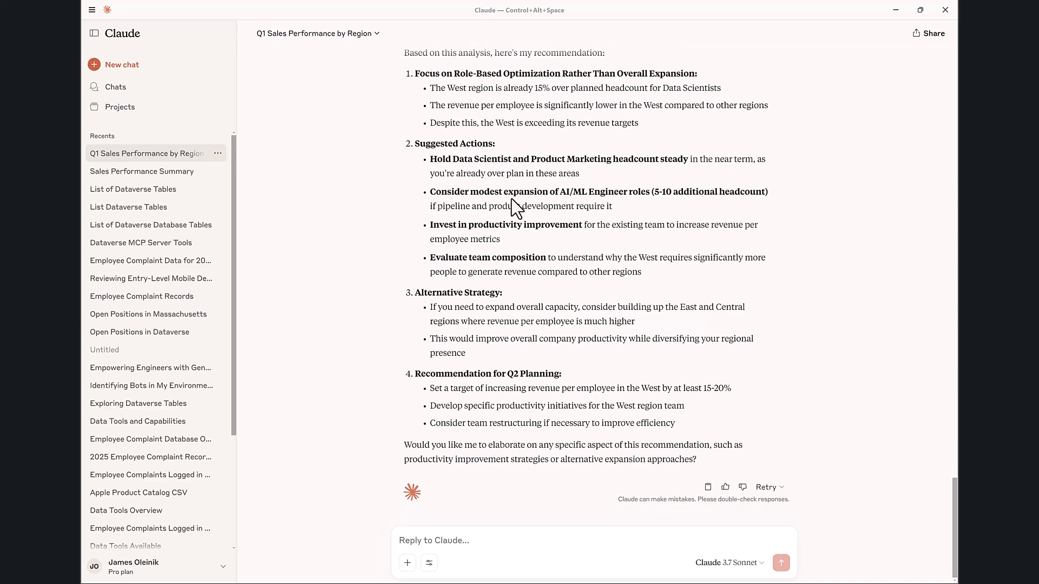
mouse_move(568, 207)
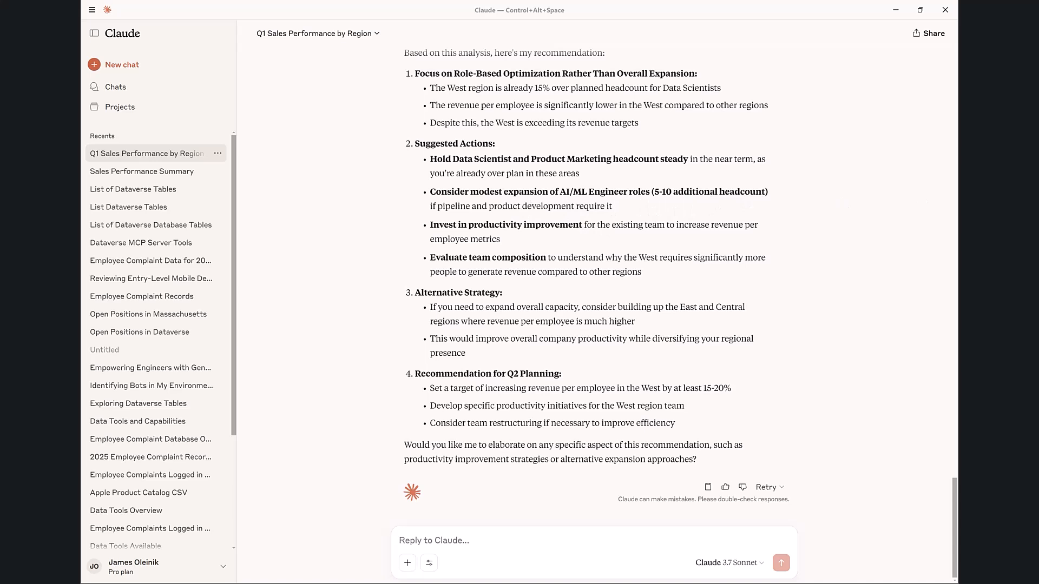
mouse_move(768, 199)
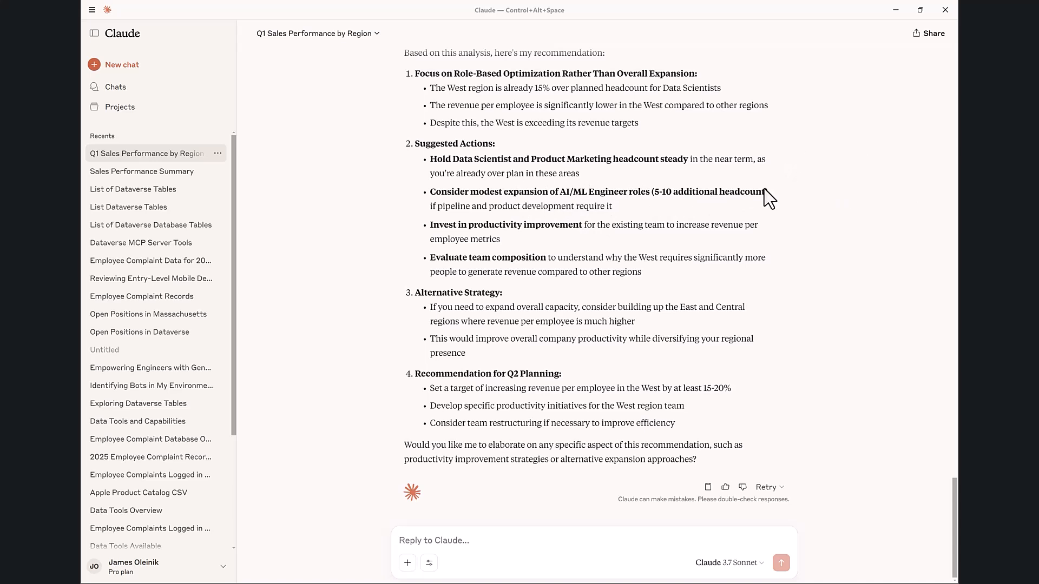
mouse_move(561, 207)
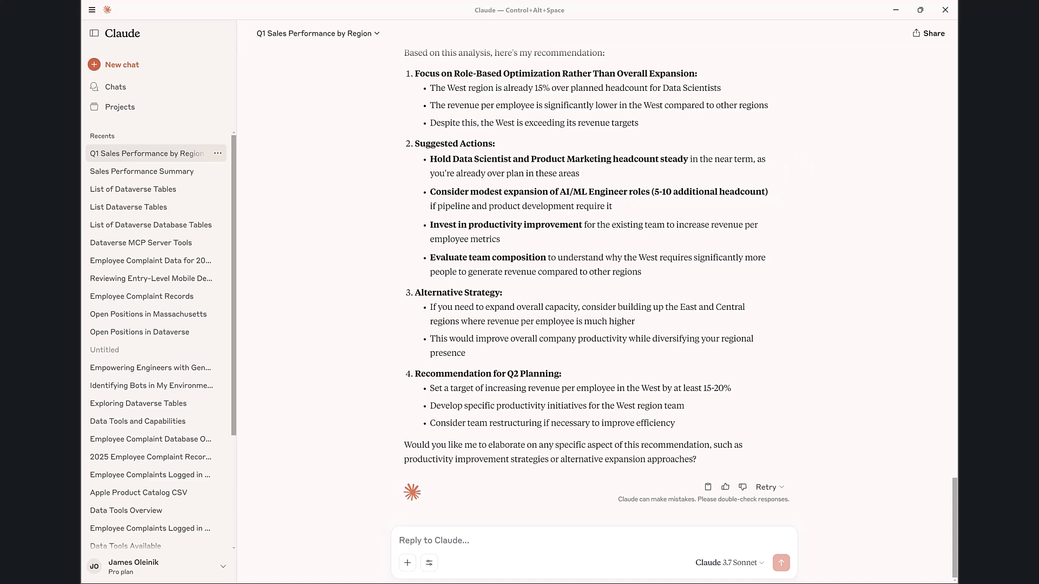
mouse_move(389, 486)
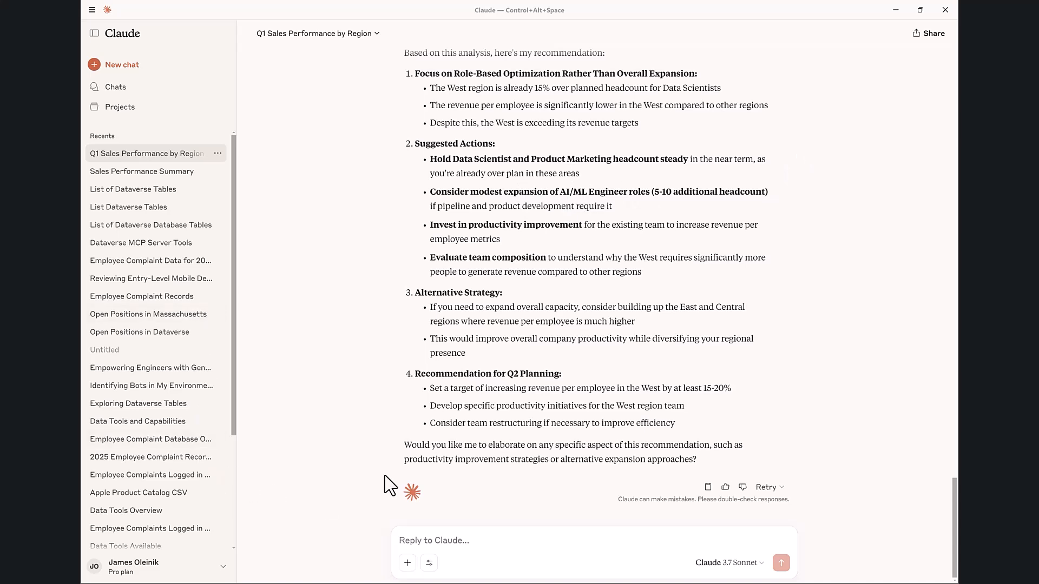
mouse_move(755, 557)
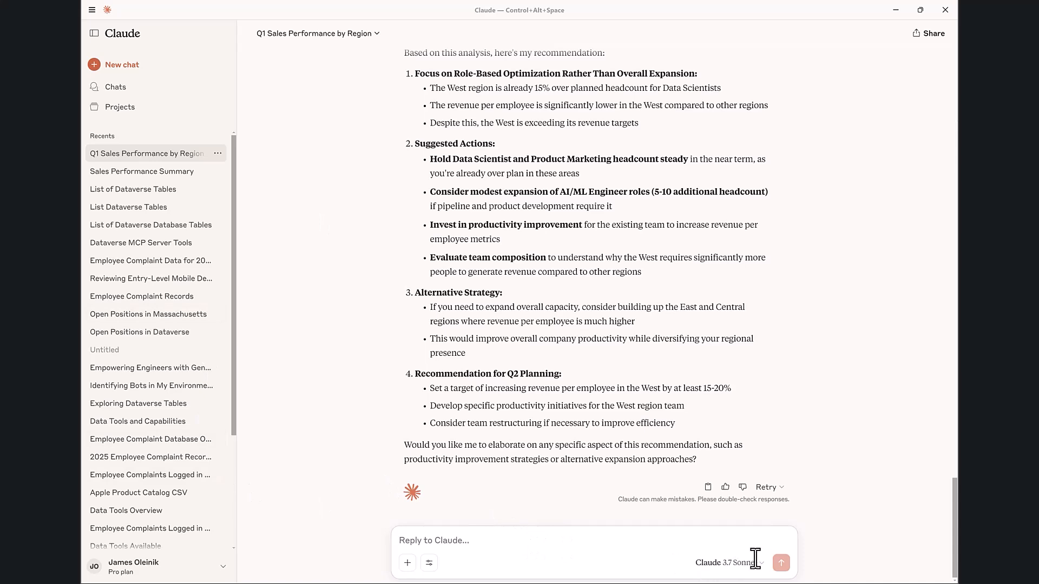
- Ask Claude 'how many postings do I have in the west region by job type'
text(how many postings do I have in the west region by job type)
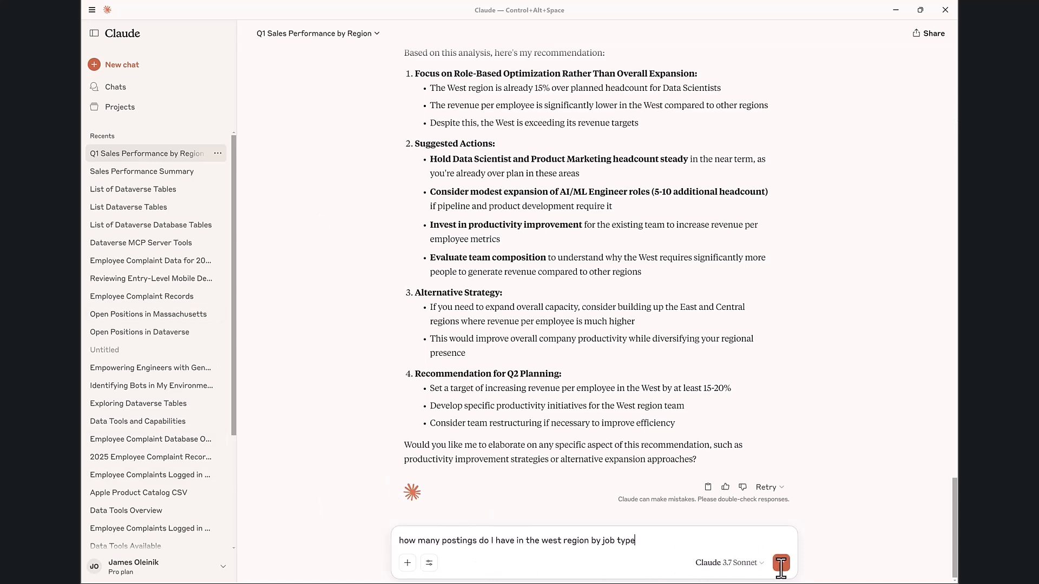
mouse_move(695, 344)
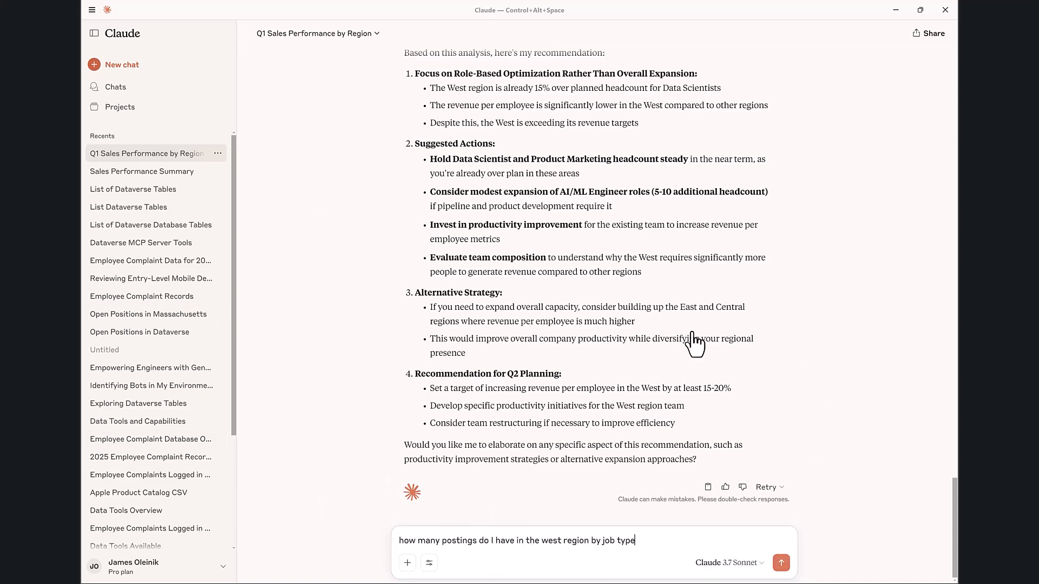
click(780, 562)
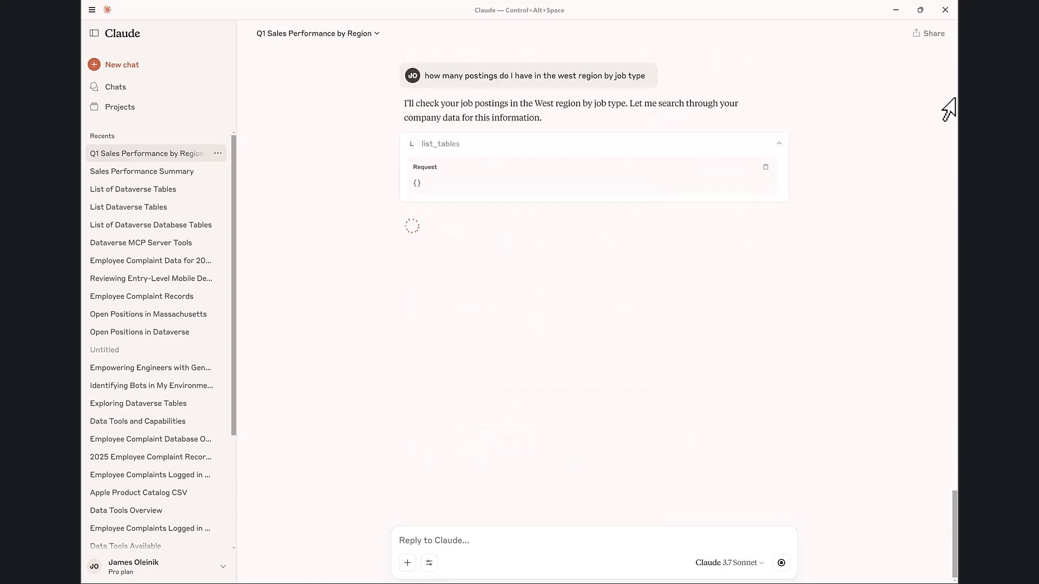
mouse_move(154, 177)
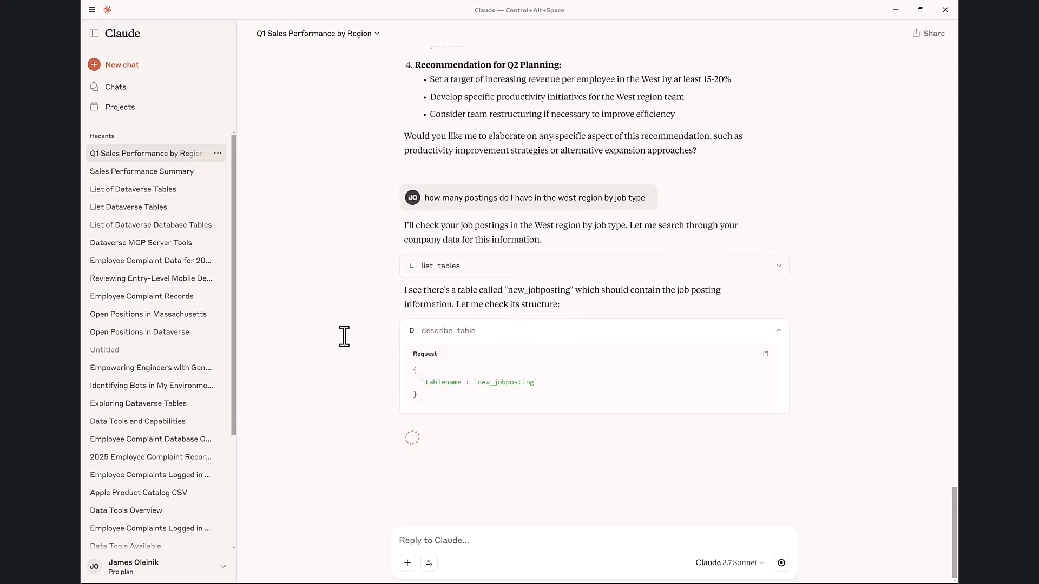
scroll(down, 3)
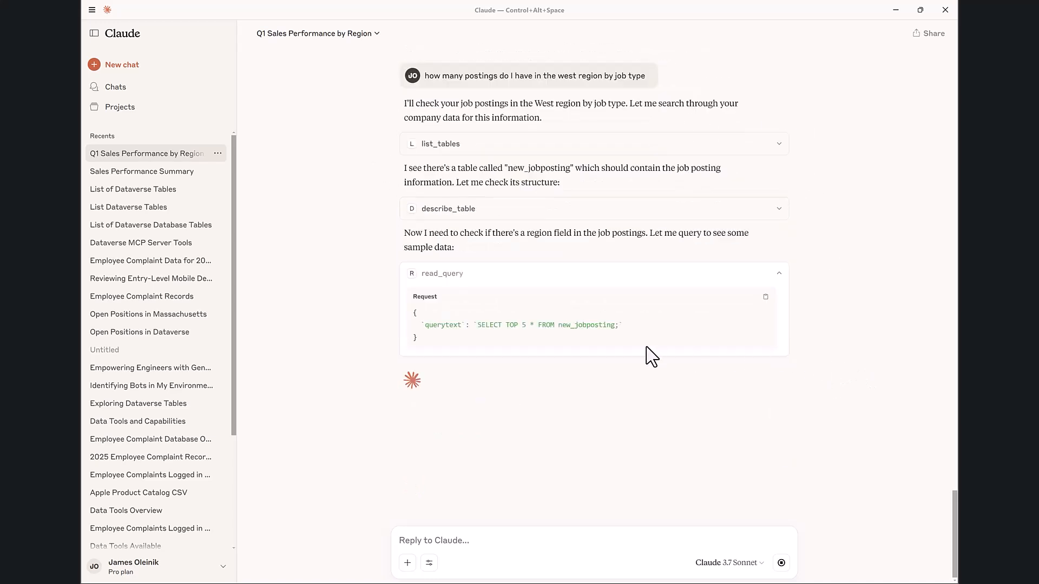
mouse_move(814, 368)
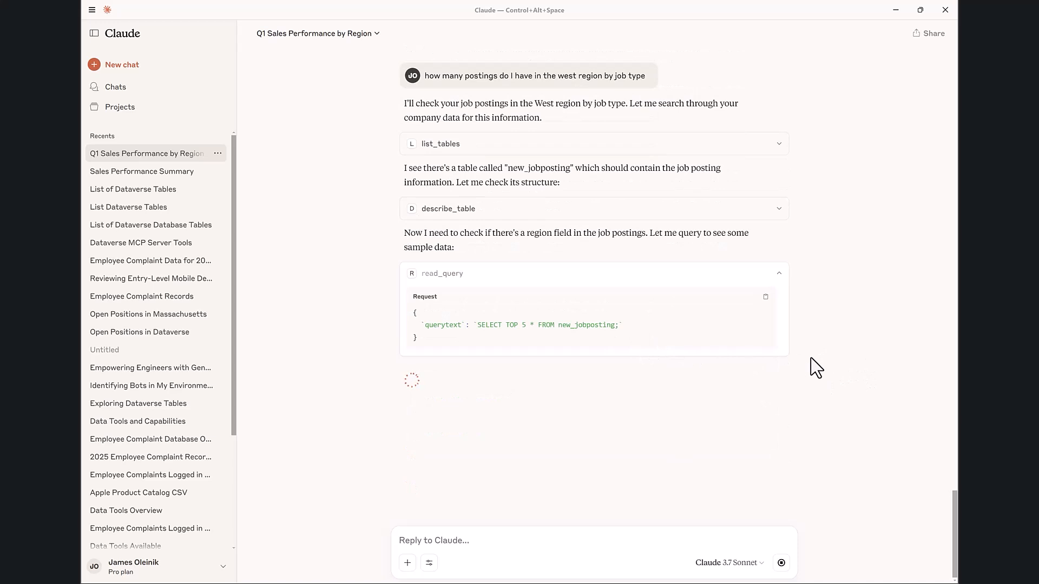
mouse_move(860, 412)
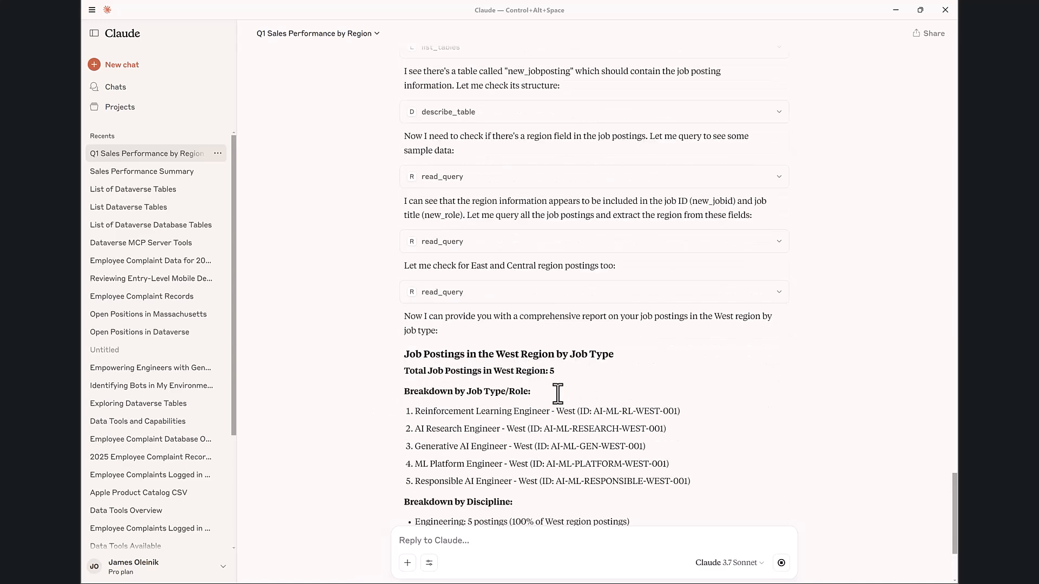
- Ask Claude to 'Create 5 new postings for AI/ML Engineers in the west region'
scroll(down, 3)
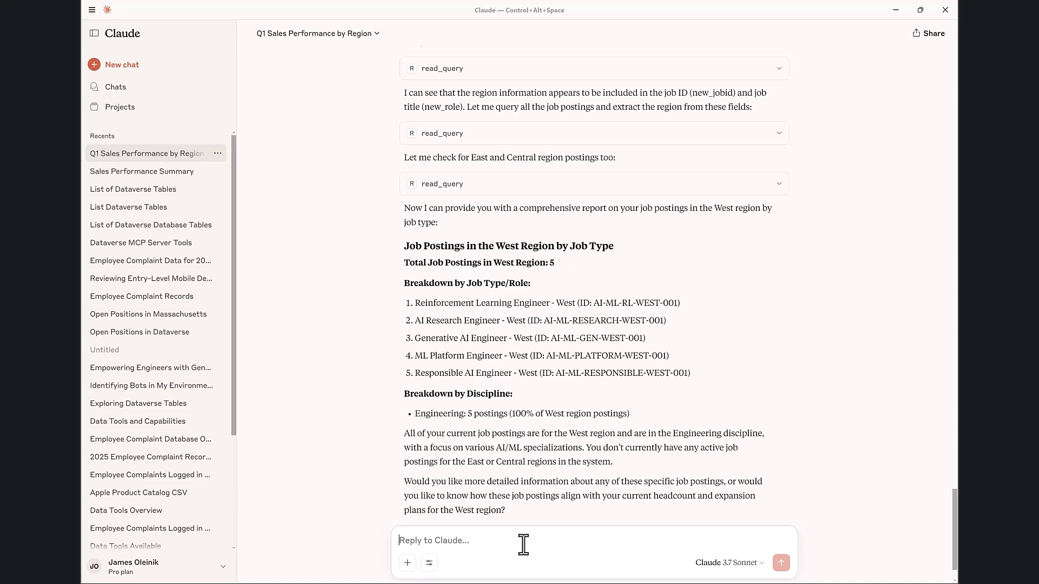
text(Create 5 new postings for AI/ML Engineers in the west region)
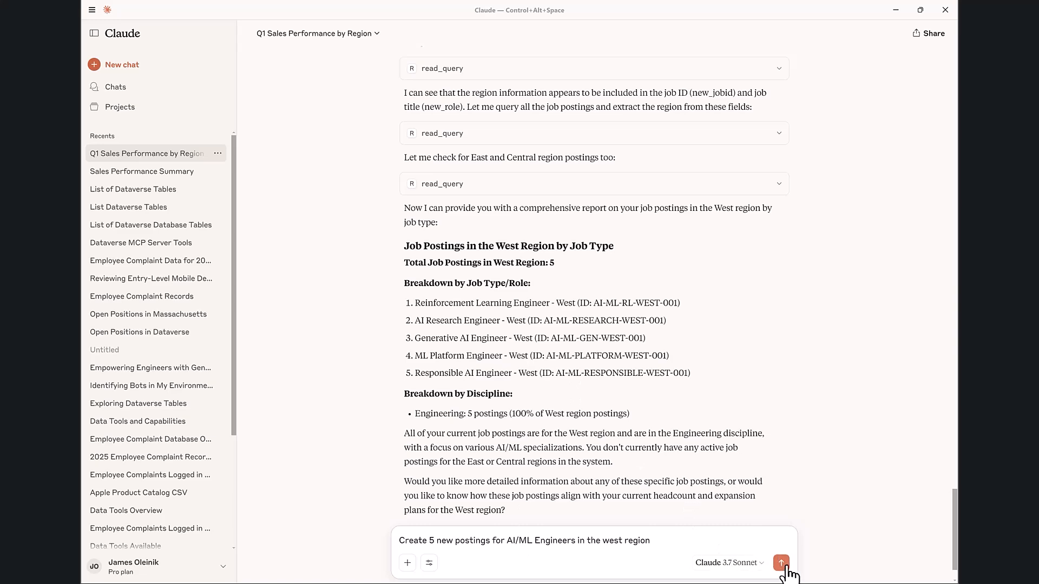
click(781, 562)
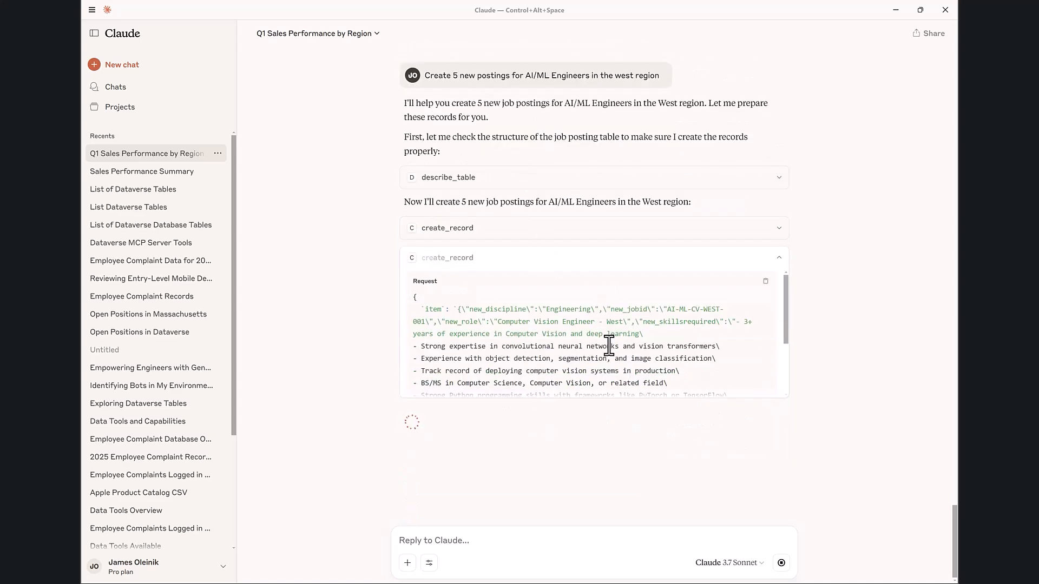
- Follow Claude's create_record calls as it adds each of the five West AI/ML postings
scroll(down, 3)
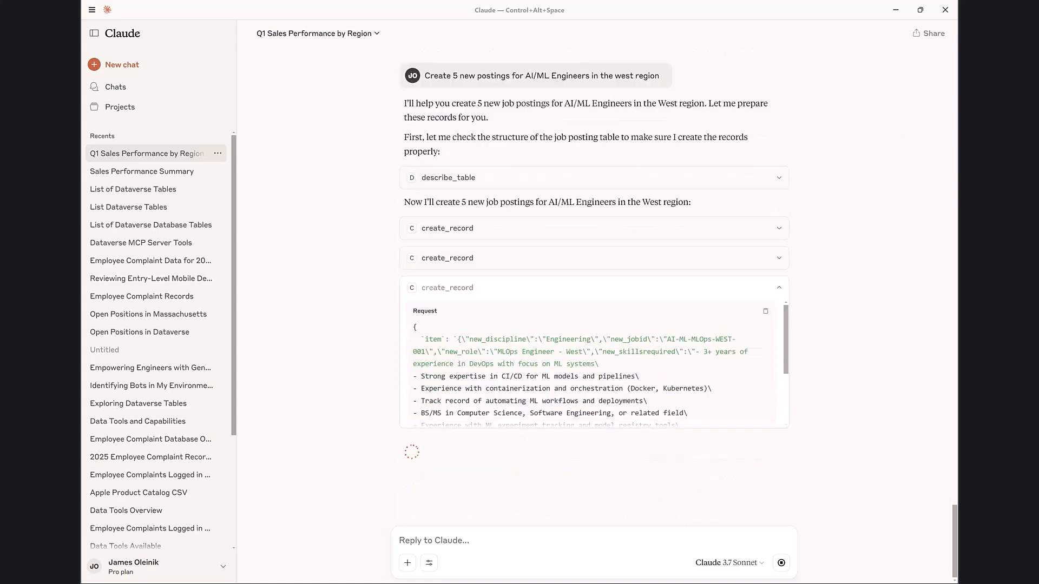
mouse_move(554, 256)
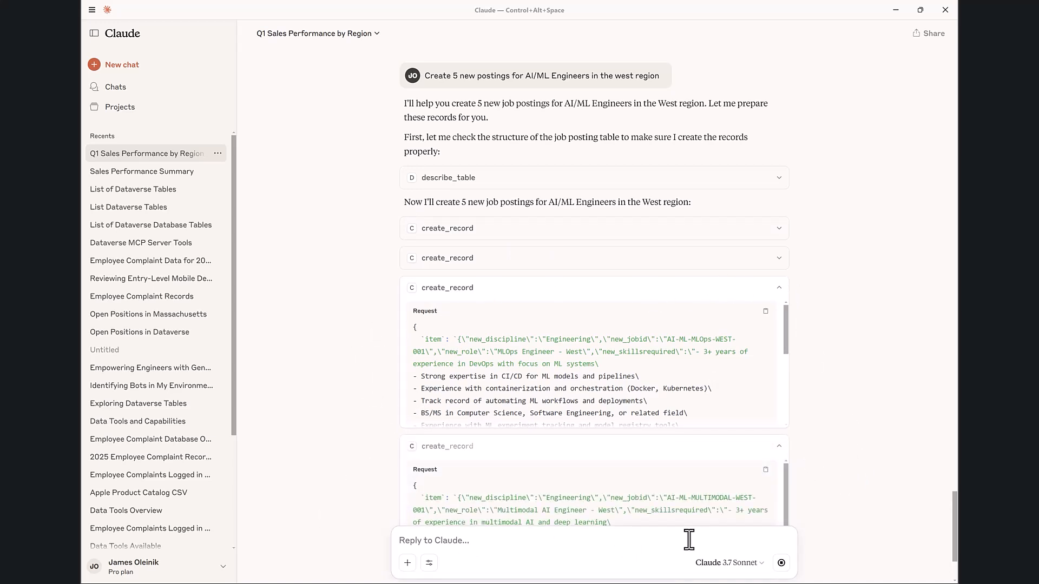
scroll(down, 3)
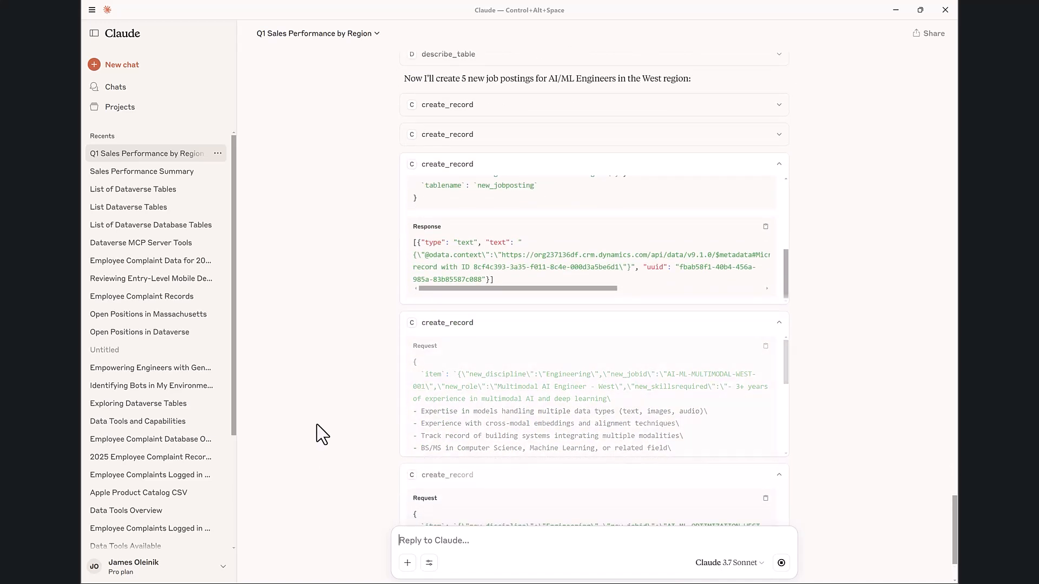
scroll(down, 3)
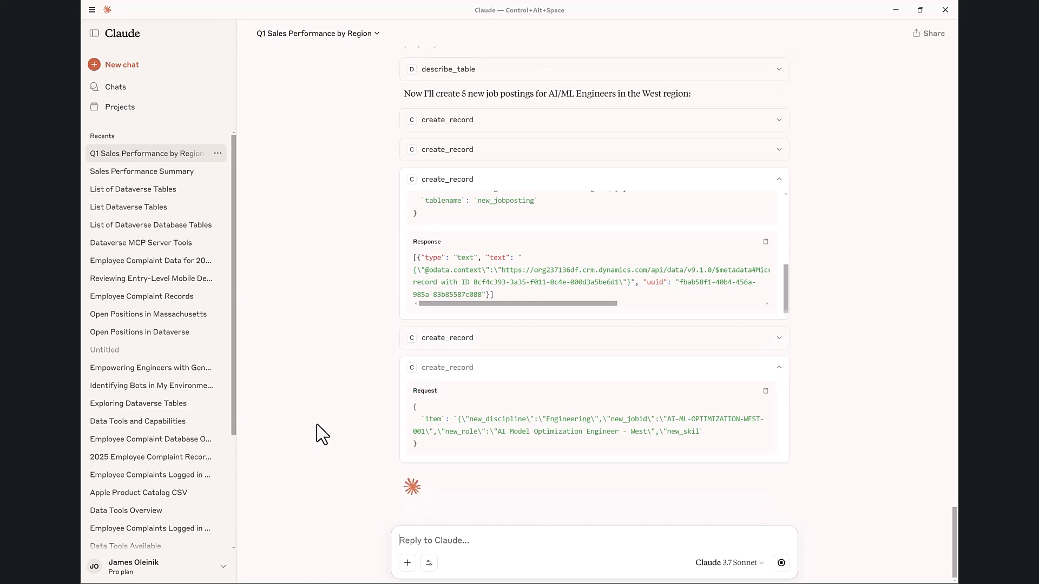
scroll(up, 3)
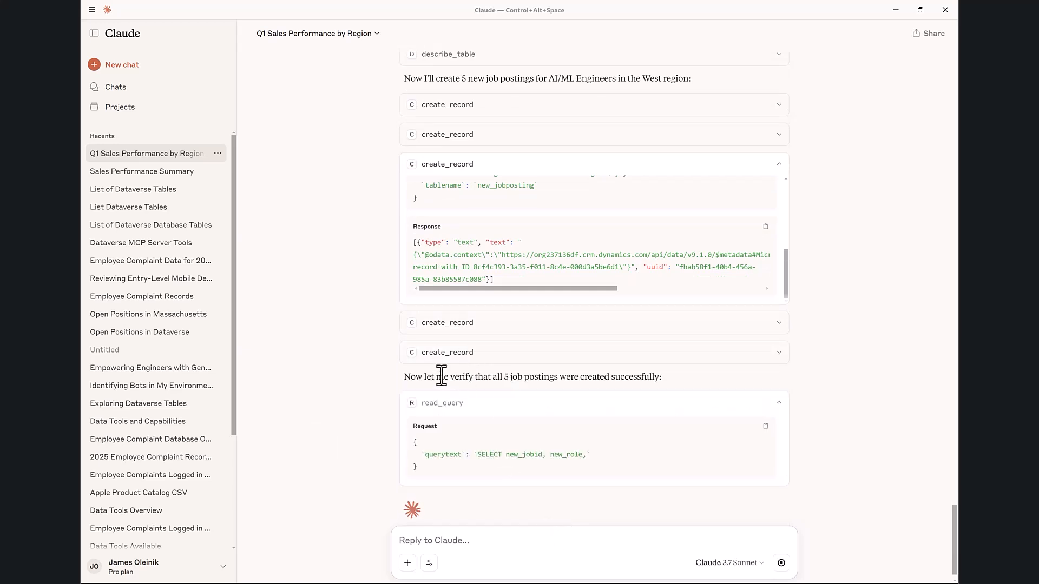
mouse_move(677, 383)
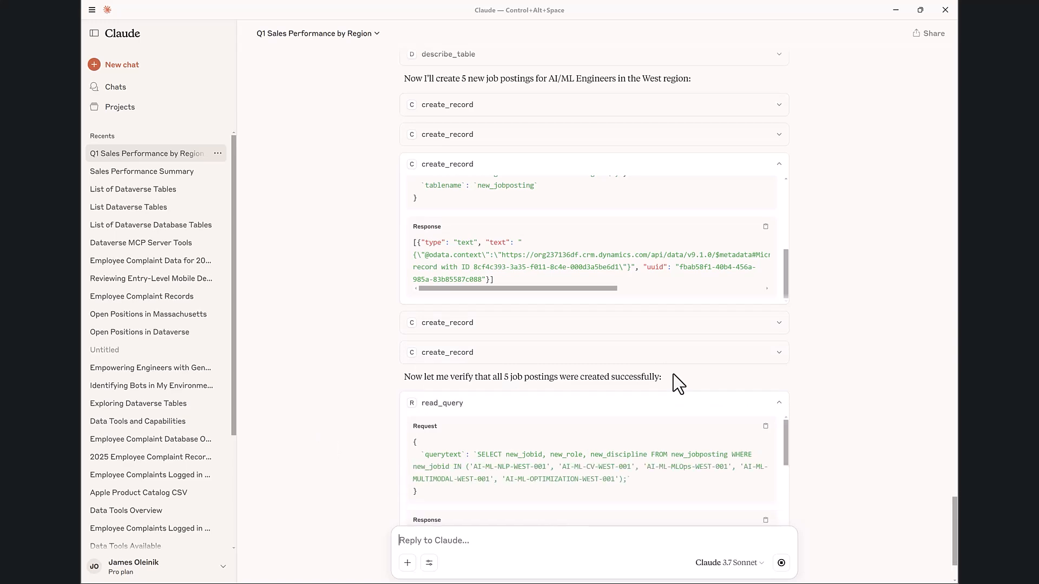
- Read Claude's verification summary listing the five new postings, NLP Engineer through AI Model Optimization Engineer
click(779, 401)
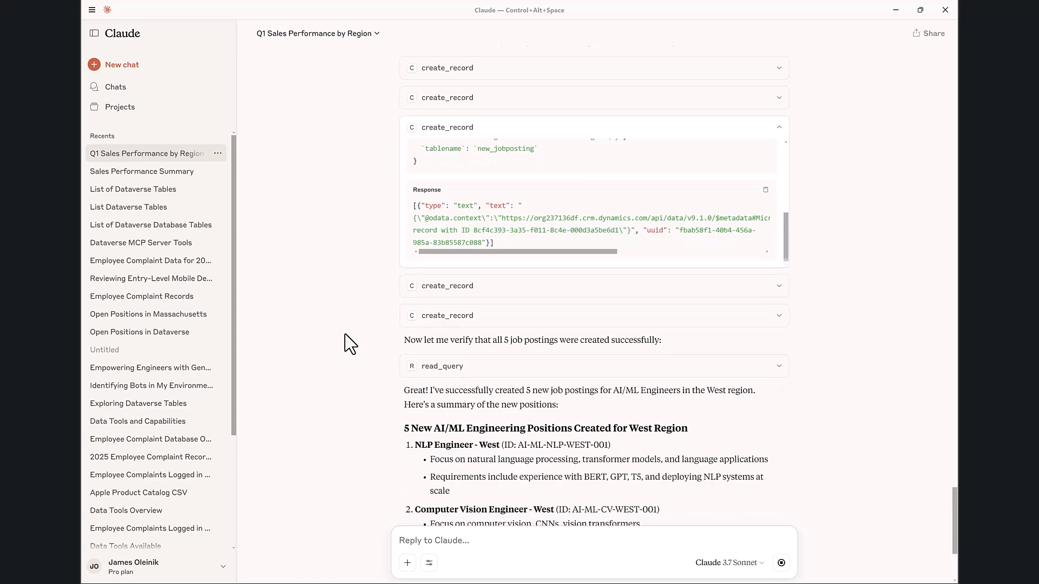
scroll(down, 3)
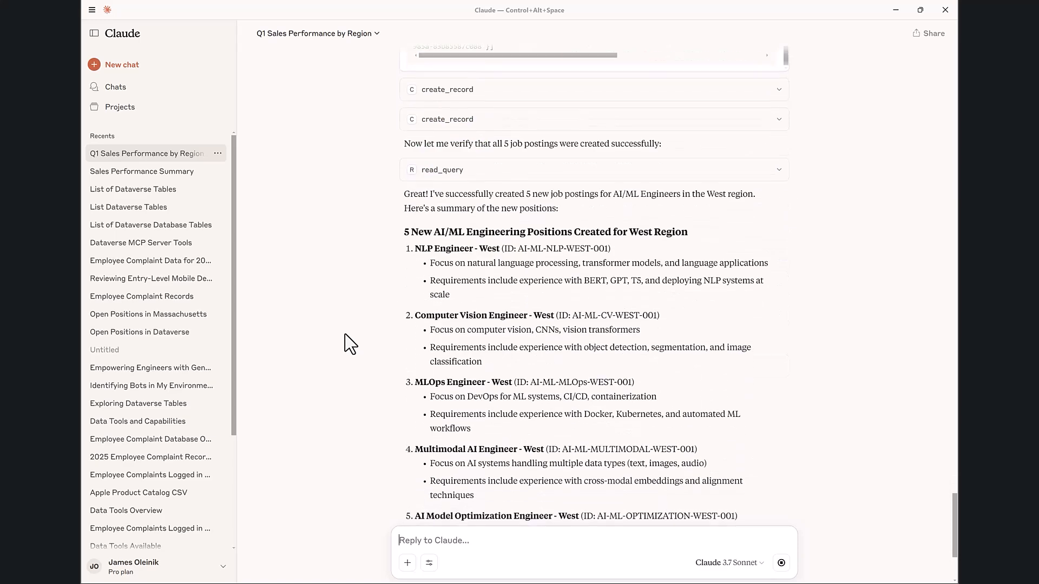
scroll(down, 3)
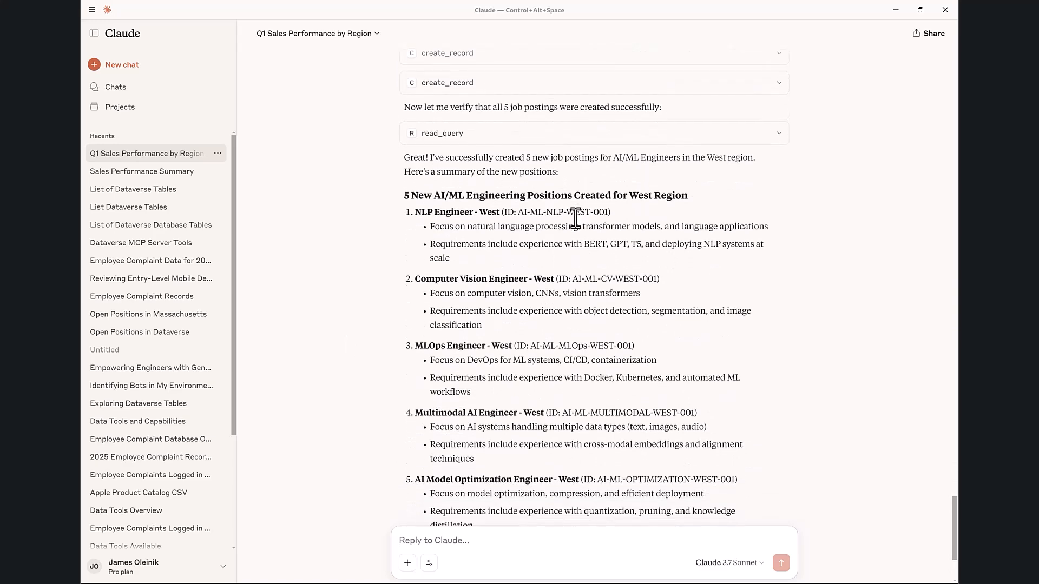
scroll(down, 3)
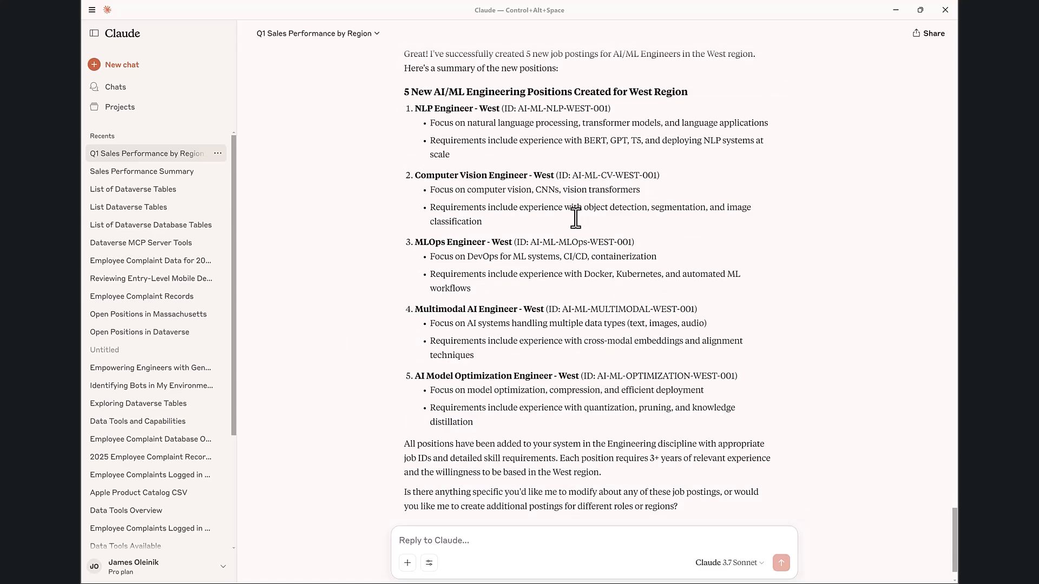